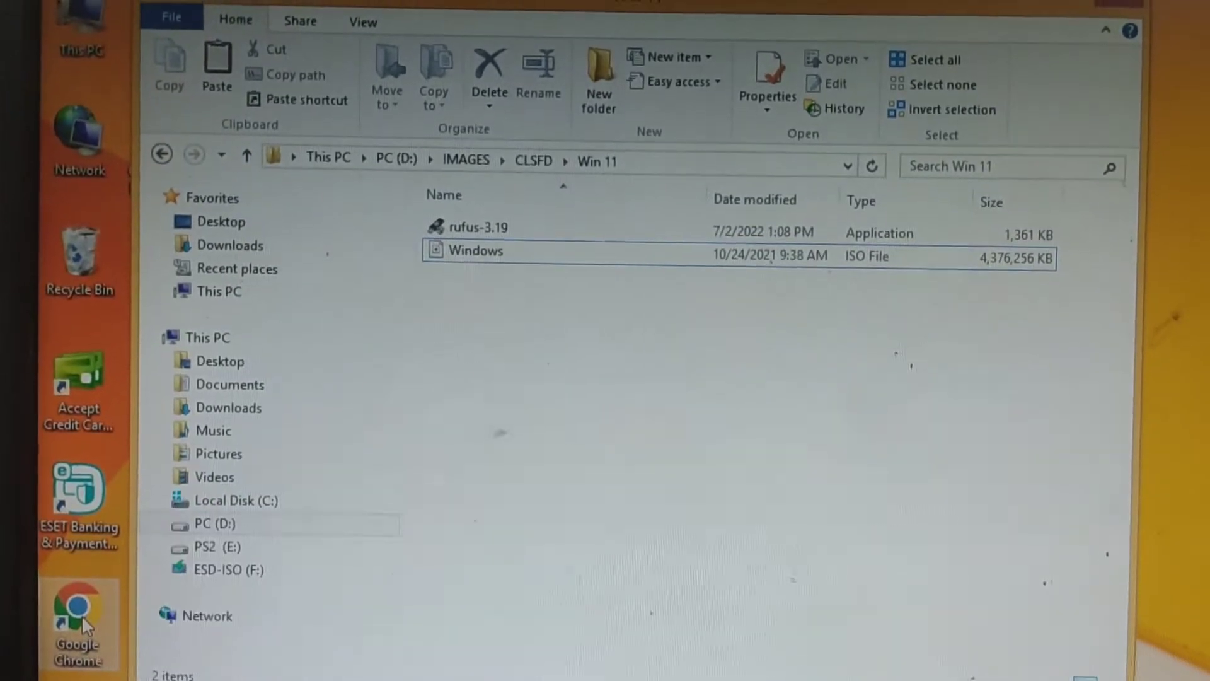
# Step: Launch Google Chrome from the desktop shortcut
pyautogui.click(79, 610)
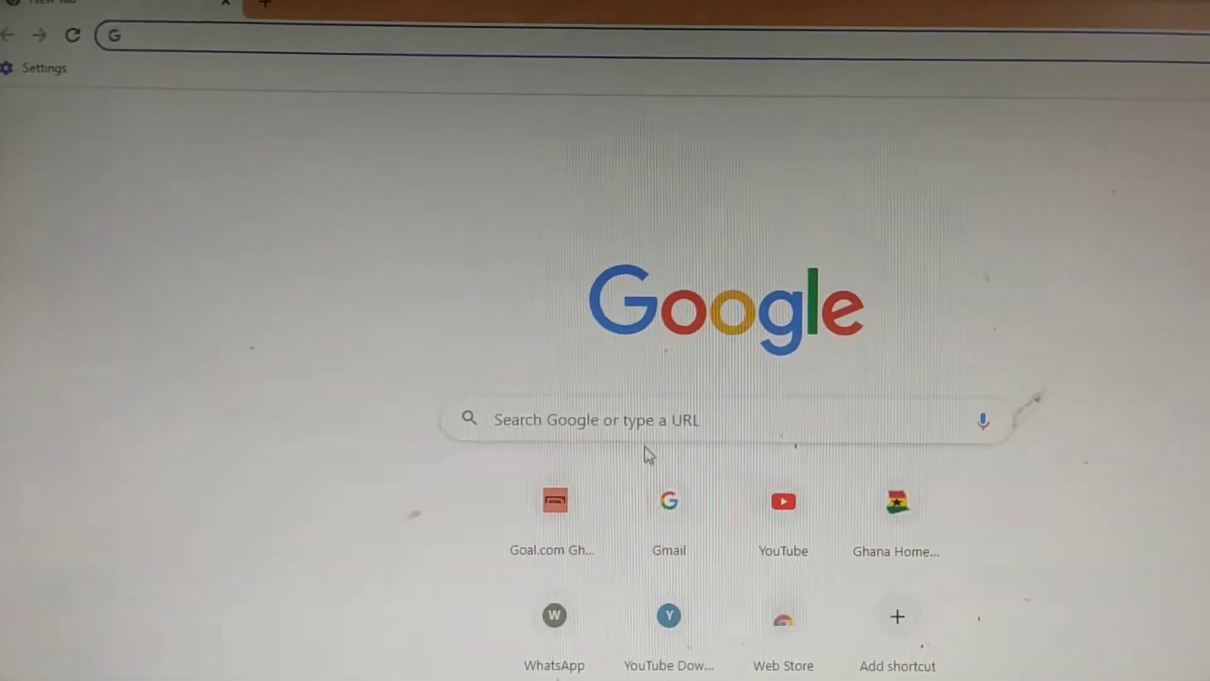
# Step: Search Google for 'windows 11'
pyautogui.click(594, 418)
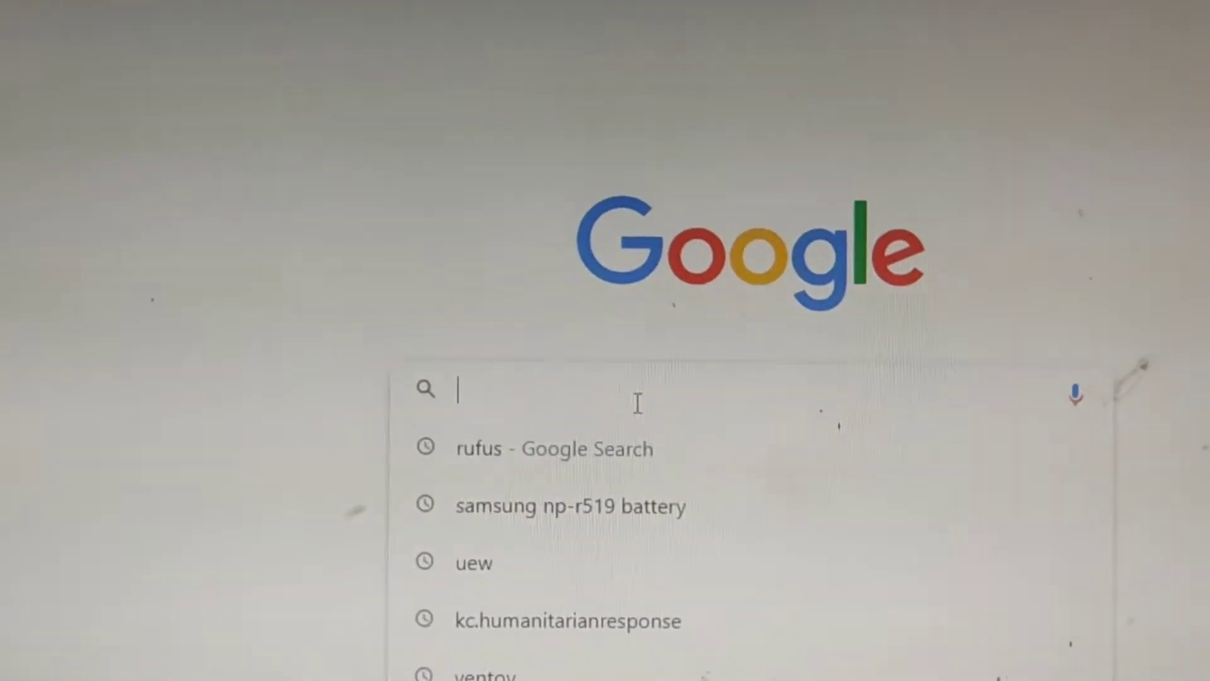
pyautogui.write('windows 11')
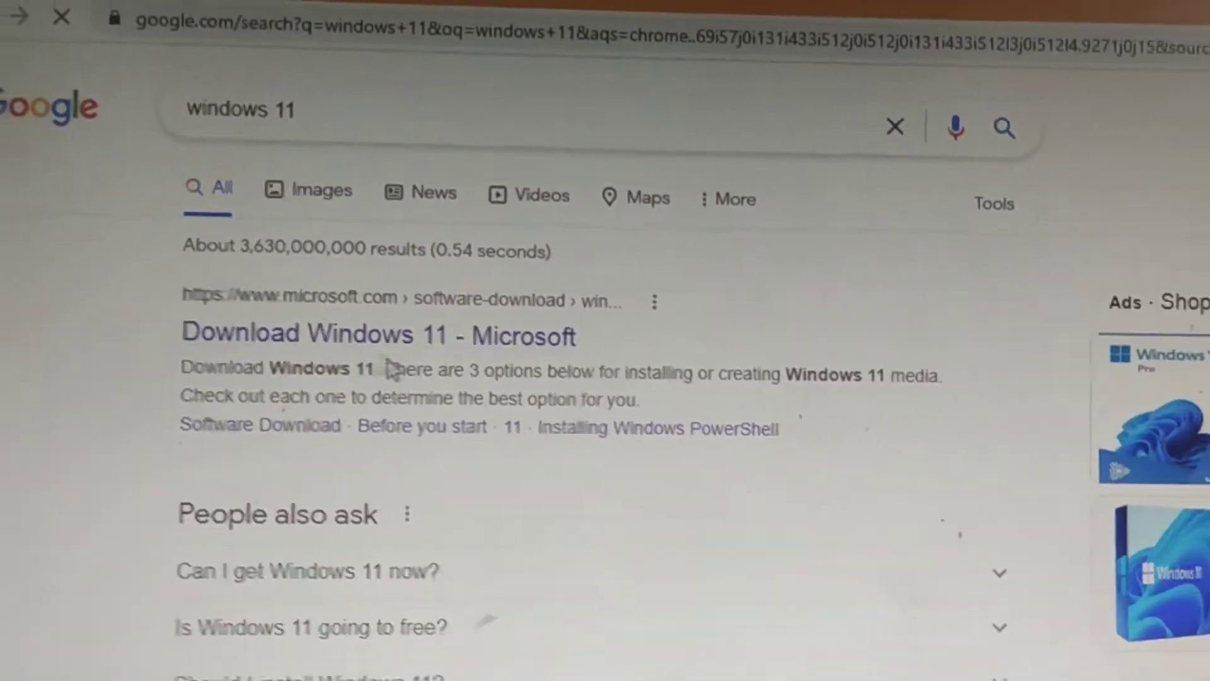
# Step: Go to Microsoft's Download Windows 11 page and reach the Disk Image (ISO) section
pyautogui.click(379, 335)
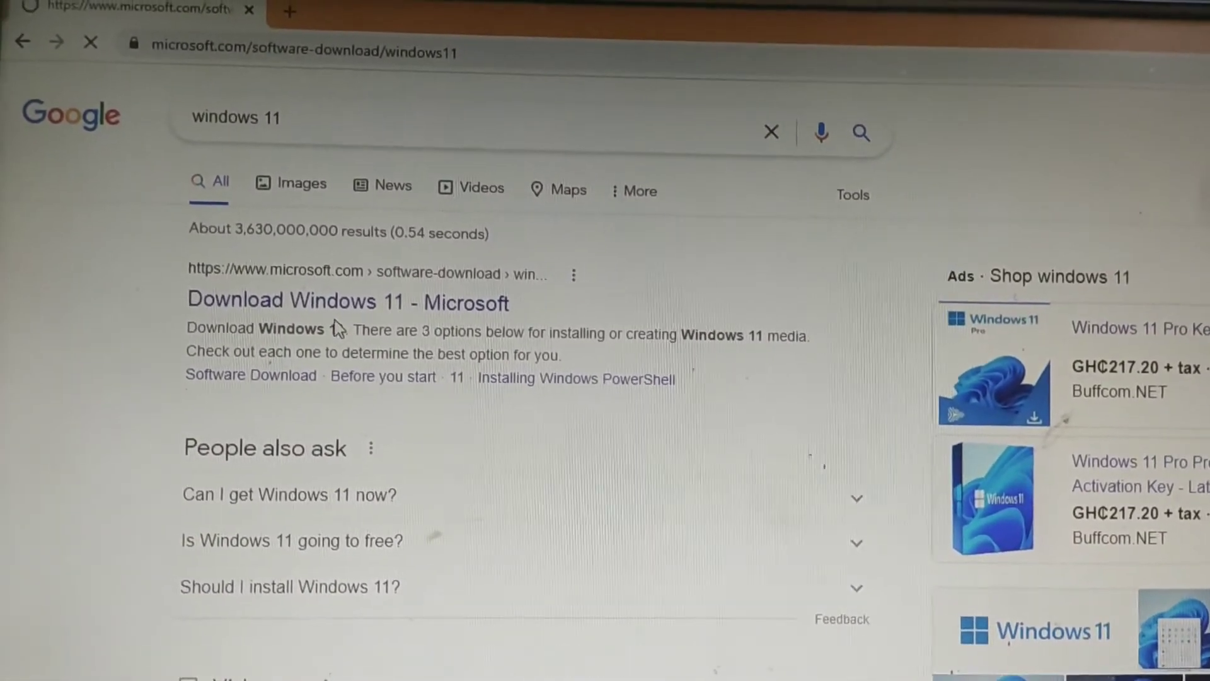
pyautogui.click(347, 300)
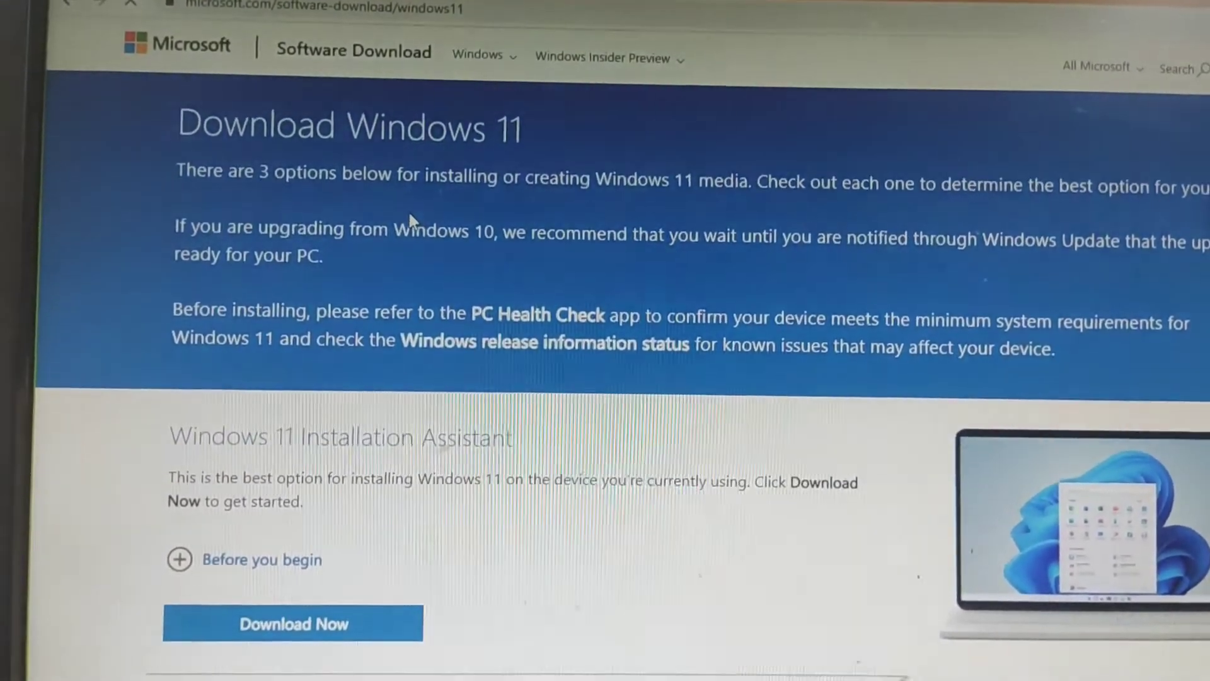
pyautogui.scroll(-3)
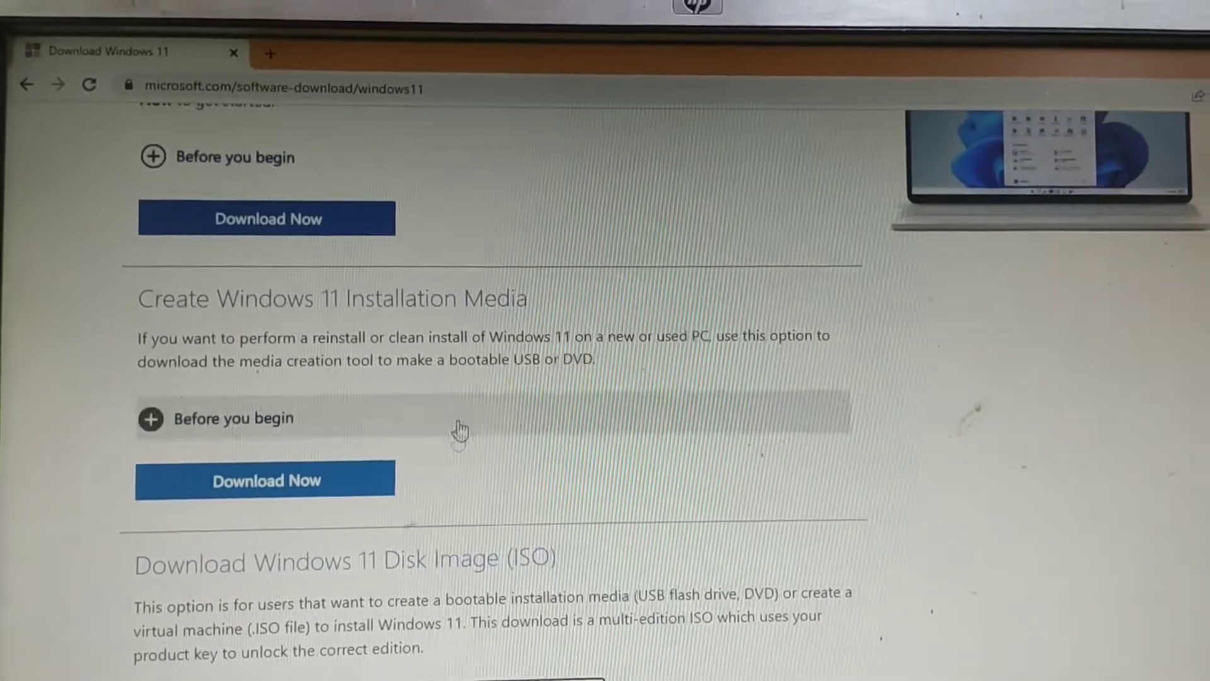
pyautogui.scroll(-3)
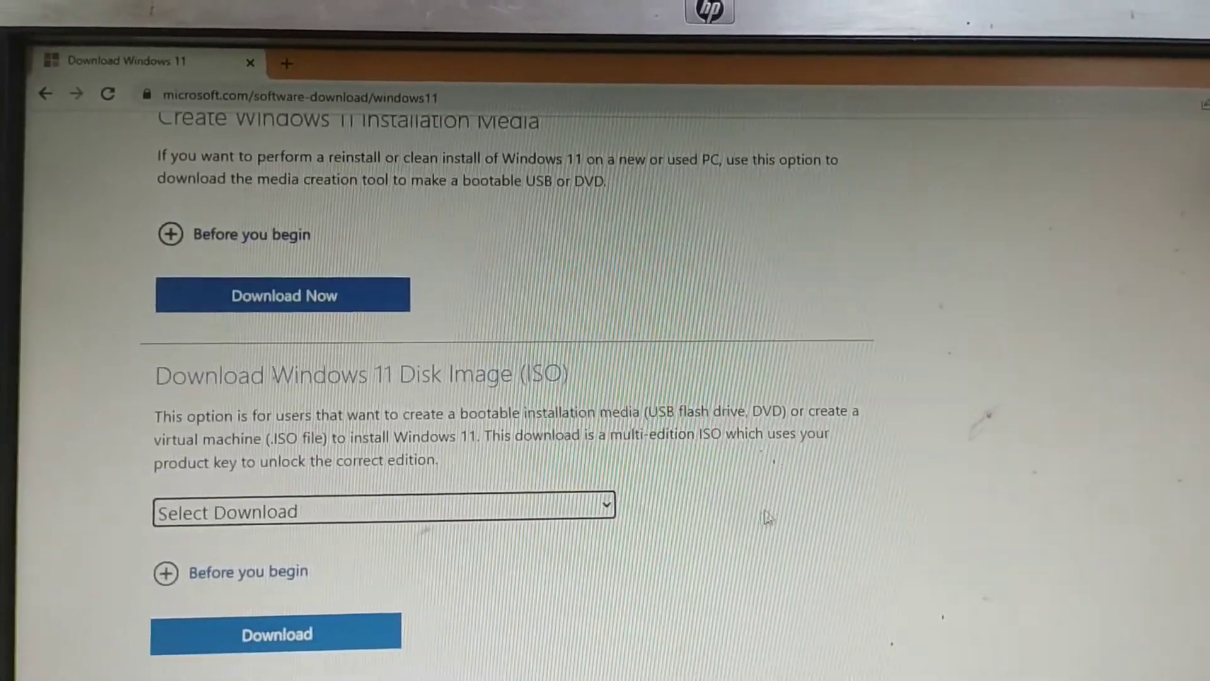
# Step: Choose 'Windows 11 (multi-edition ISO)' as the download
pyautogui.click(383, 511)
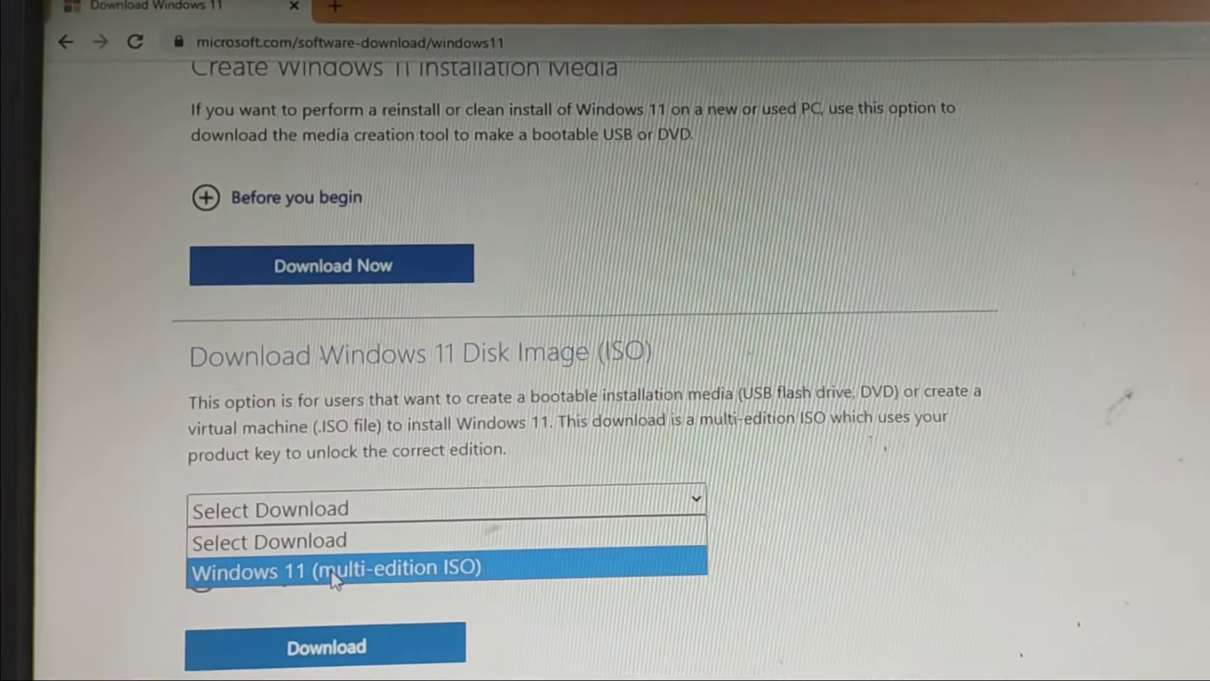
pyautogui.click(335, 568)
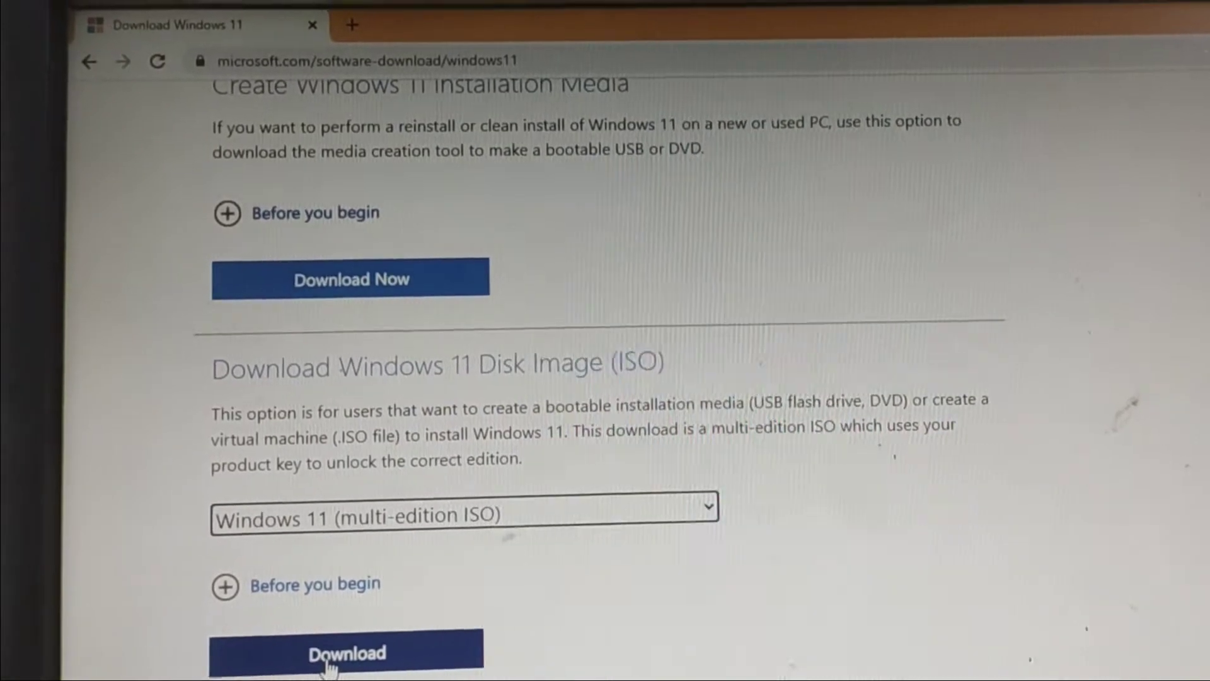
pyautogui.scroll(-3)
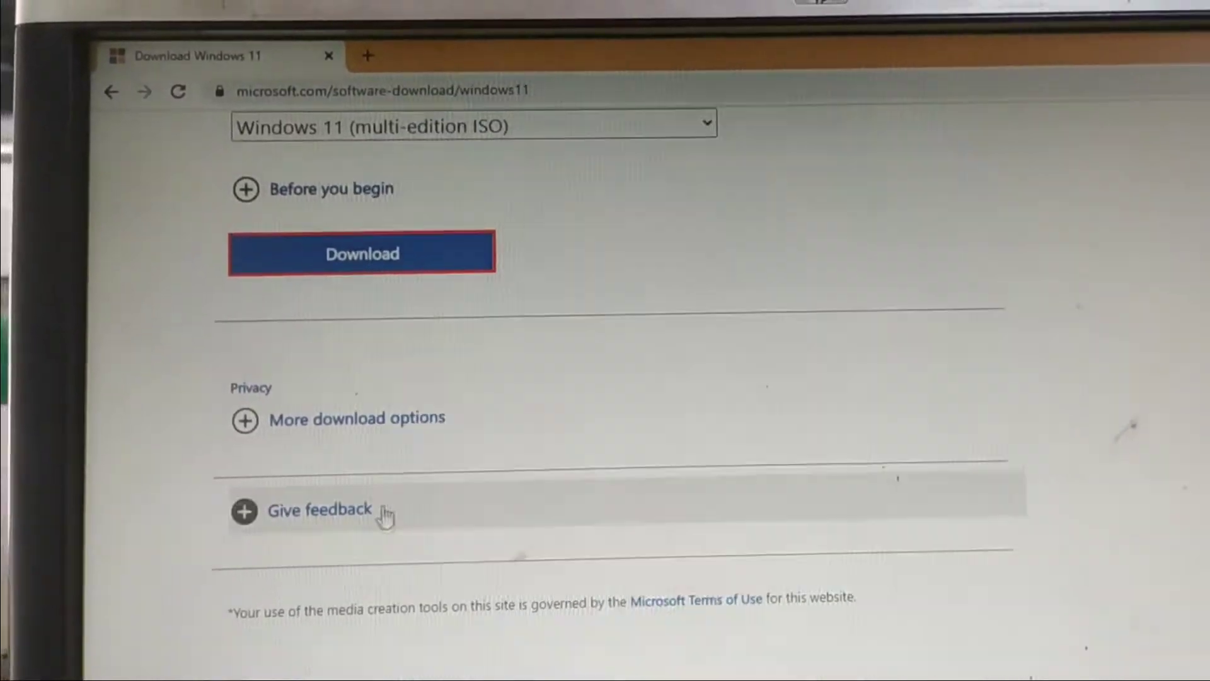
# Step: Submit the edition and select English (United States) as the product language
pyautogui.click(360, 253)
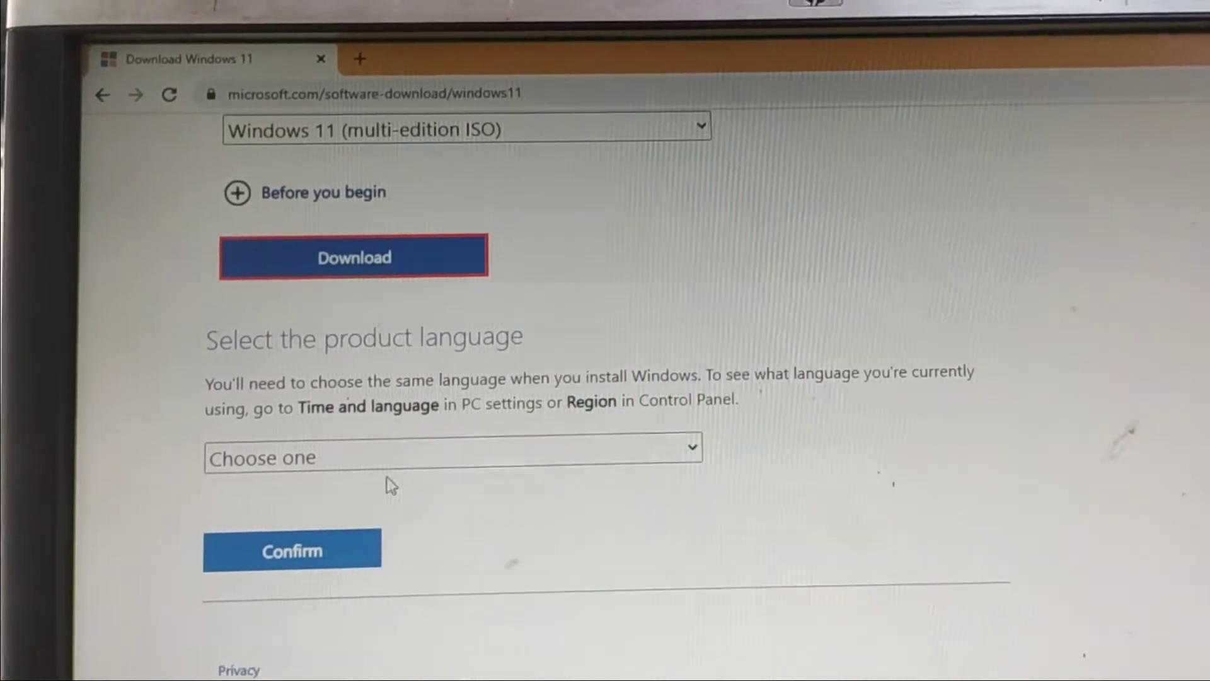
pyautogui.click(451, 457)
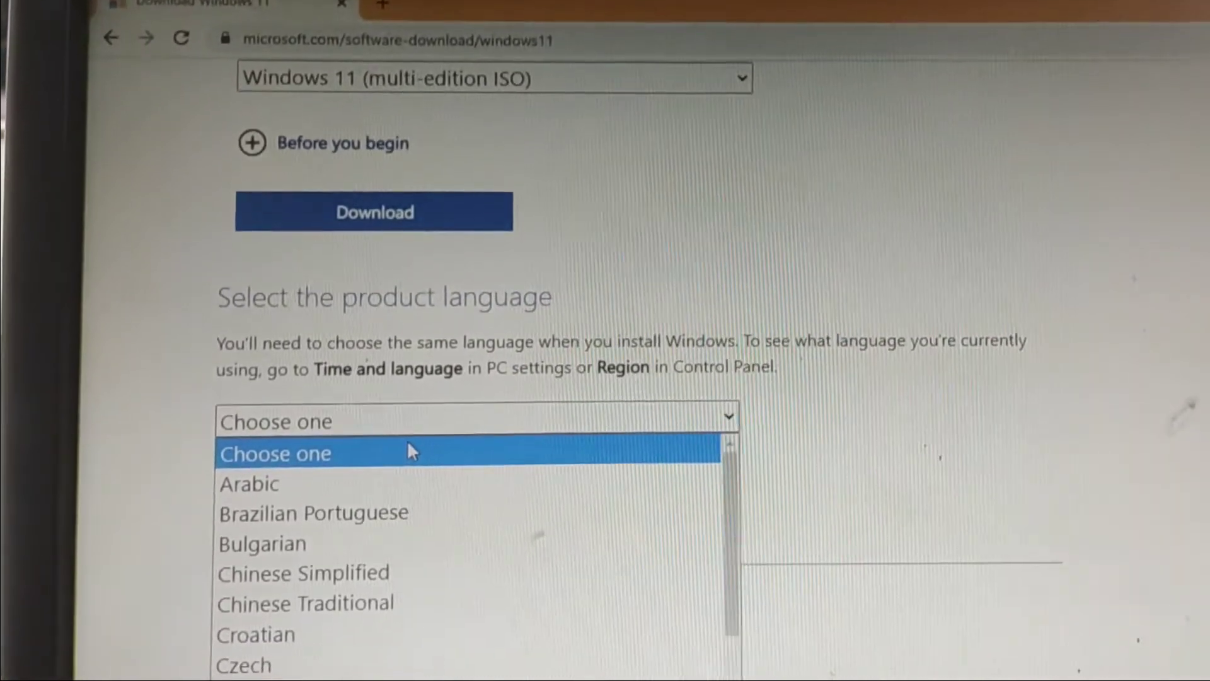
pyautogui.scroll(-3)
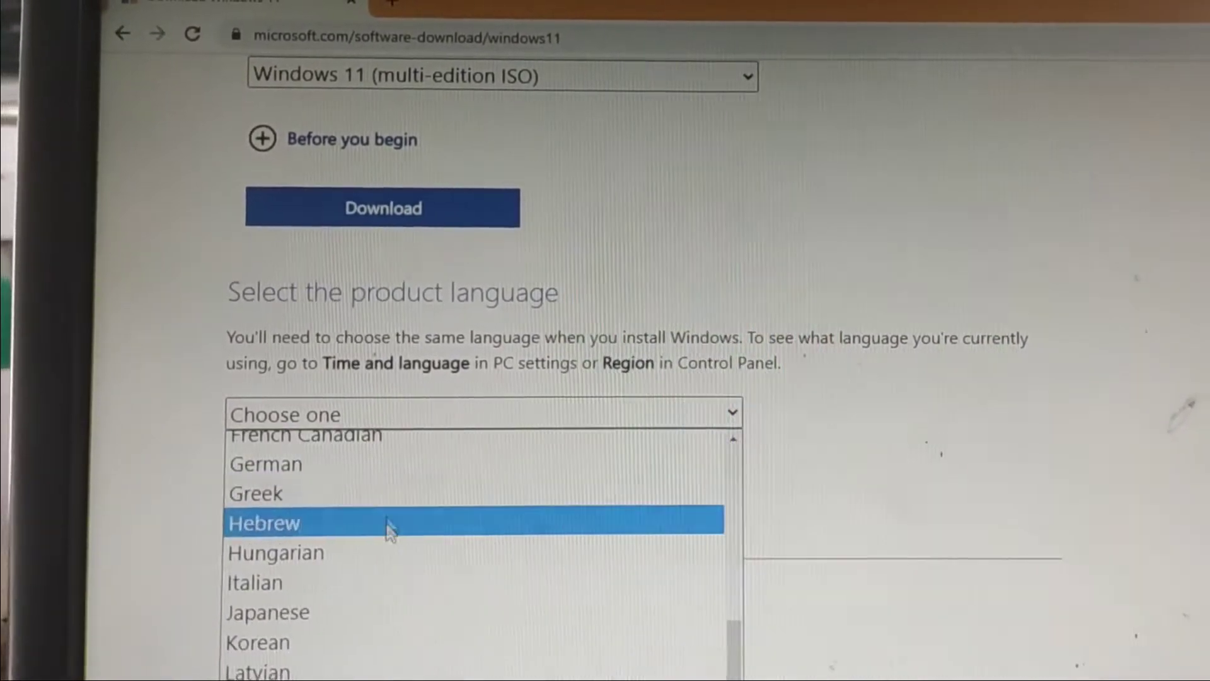
pyautogui.scroll(-3)
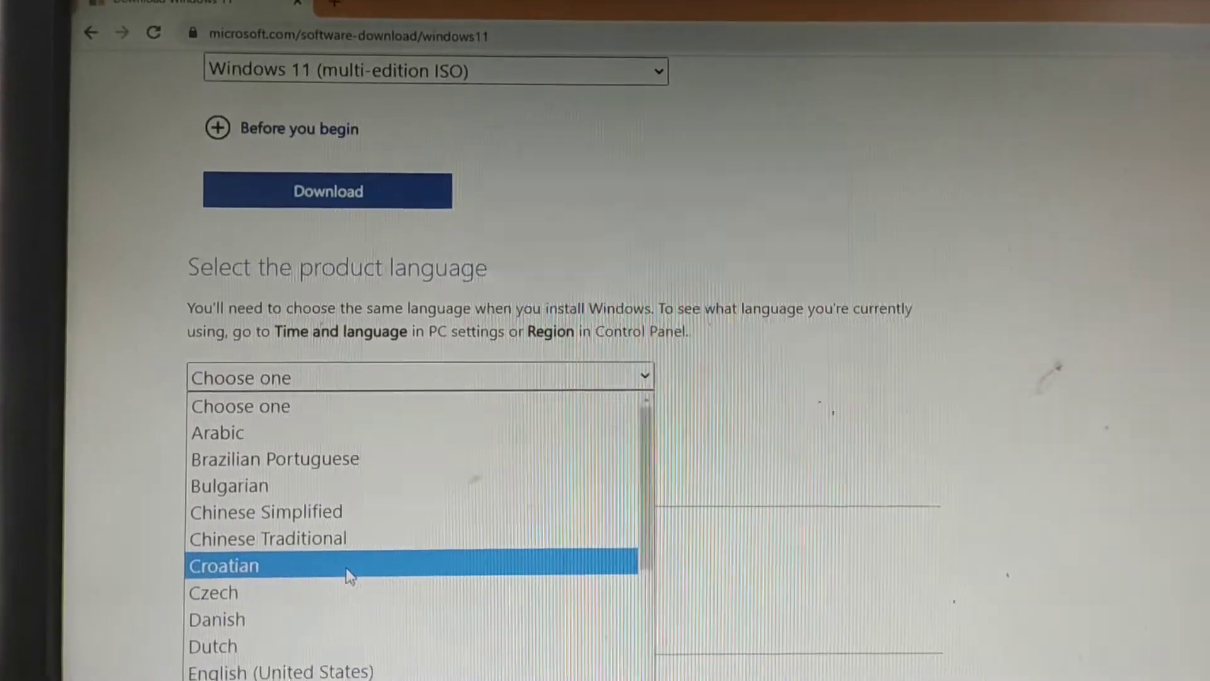
pyautogui.scroll(-3)
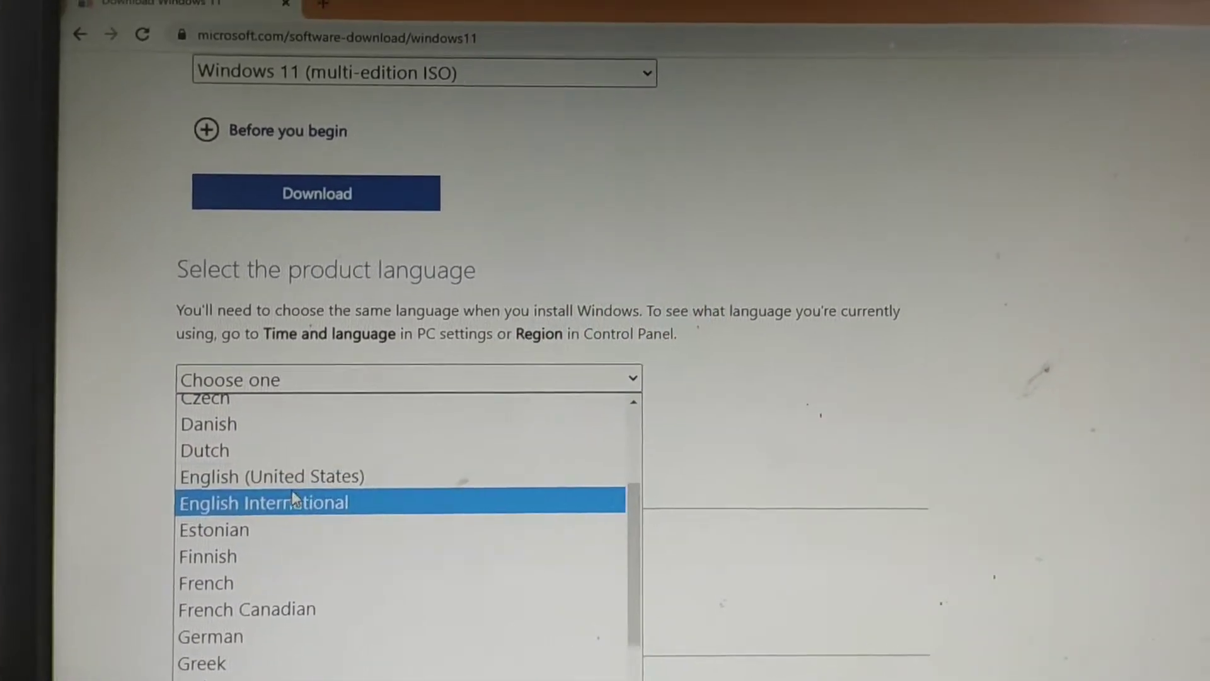
pyautogui.click(272, 477)
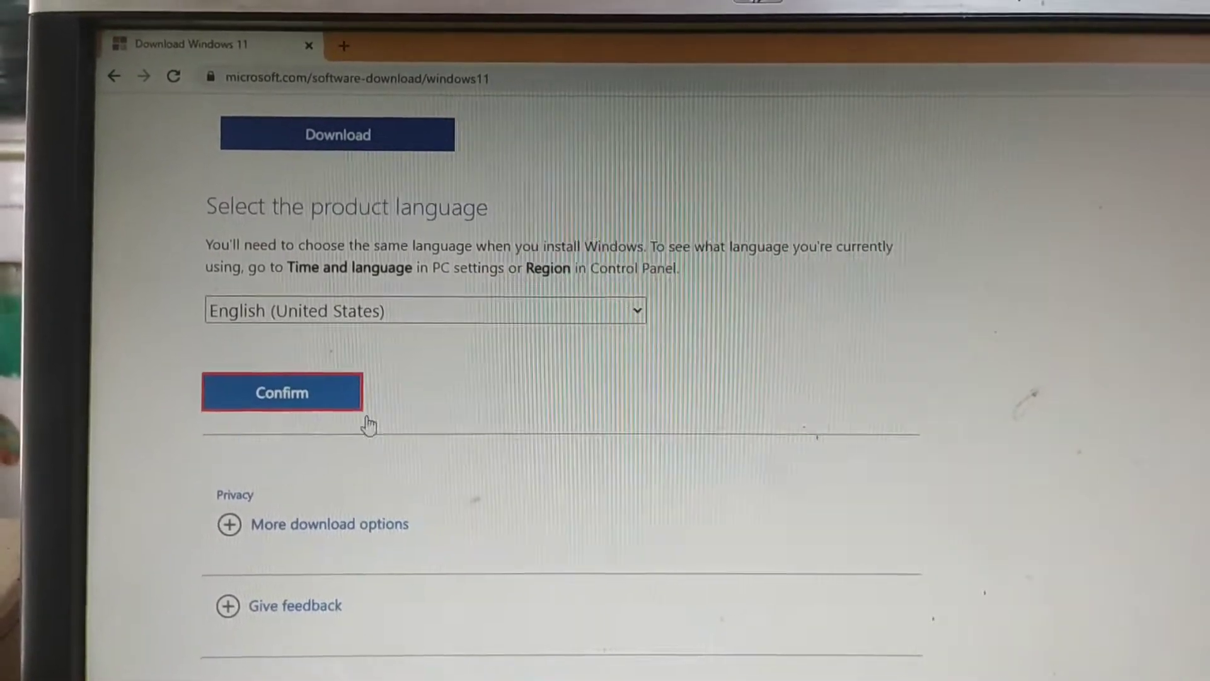
# Step: Confirm English, start the 64-bit ISO download, and open a new browser tab
pyautogui.click(281, 392)
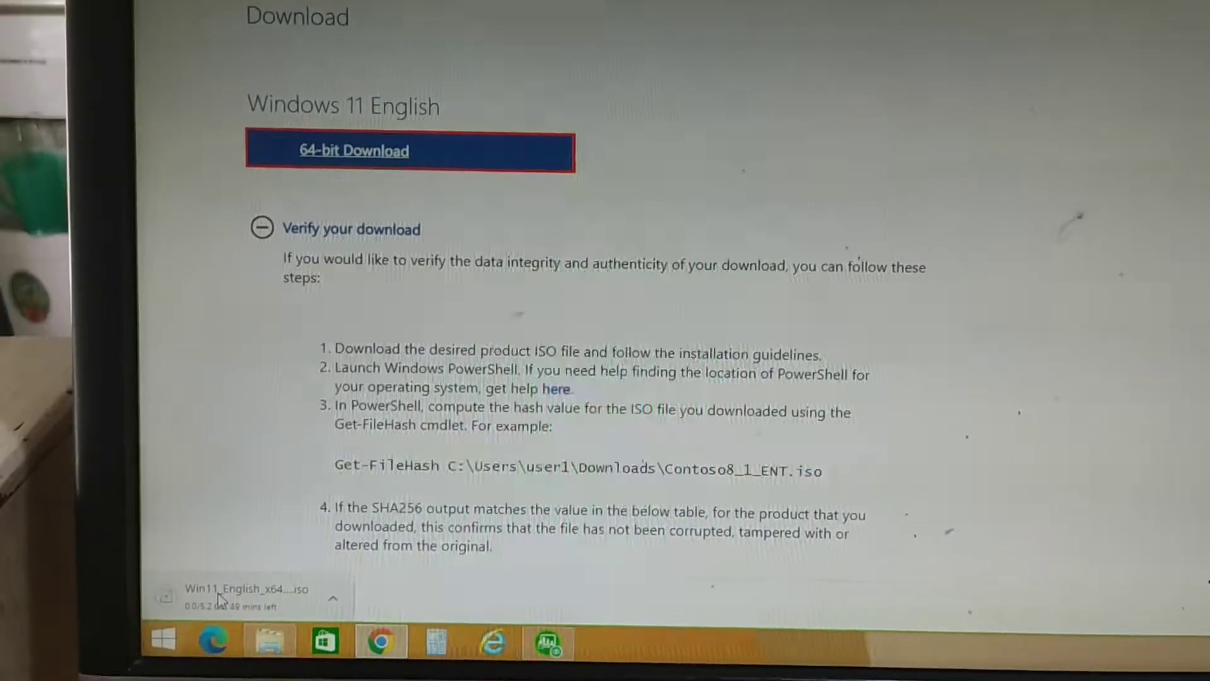
pyautogui.scroll(-3)
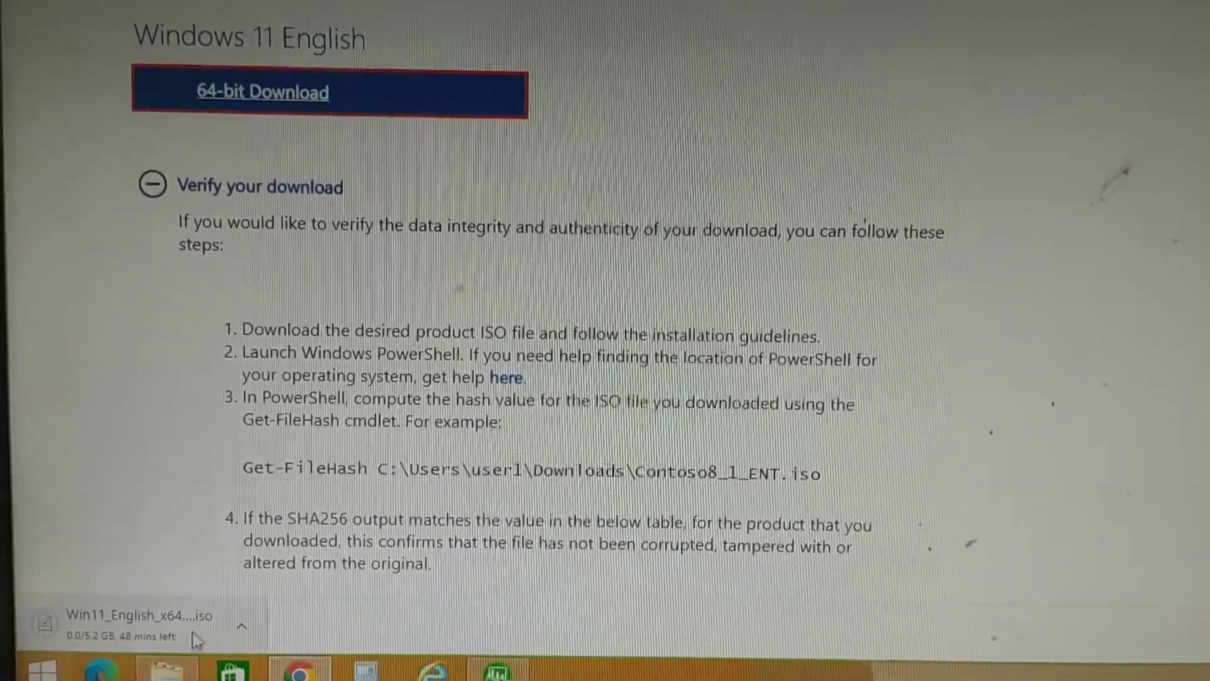
pyautogui.click(242, 627)
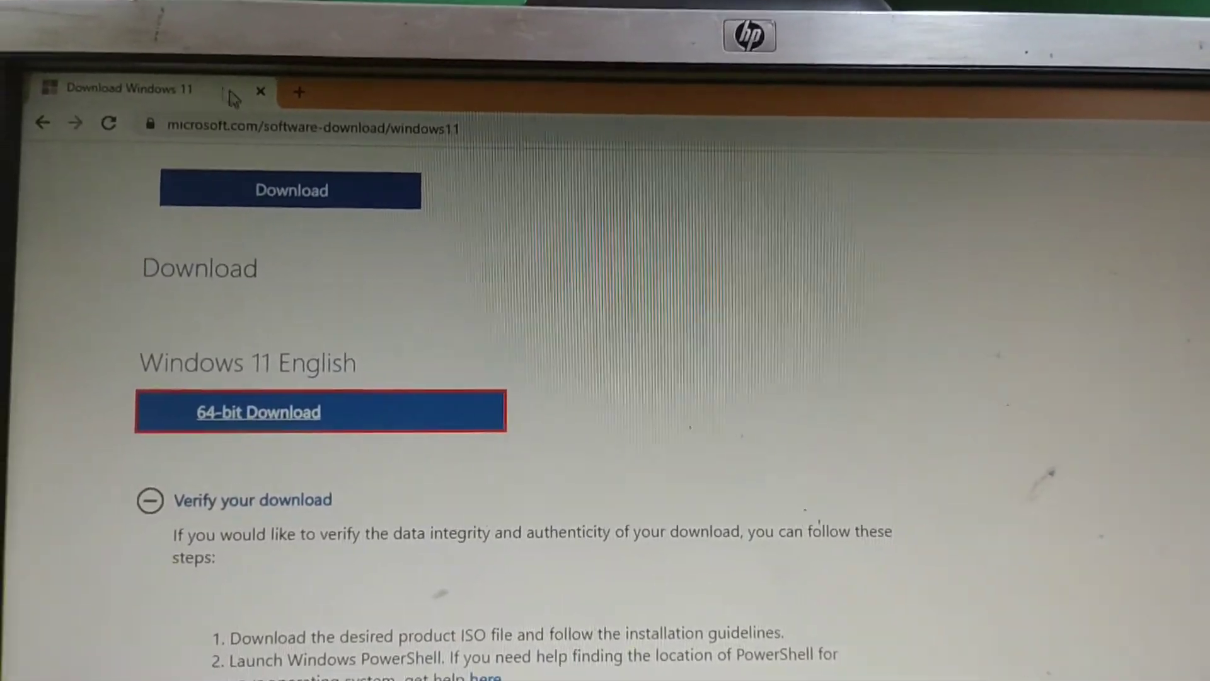
pyautogui.click(298, 92)
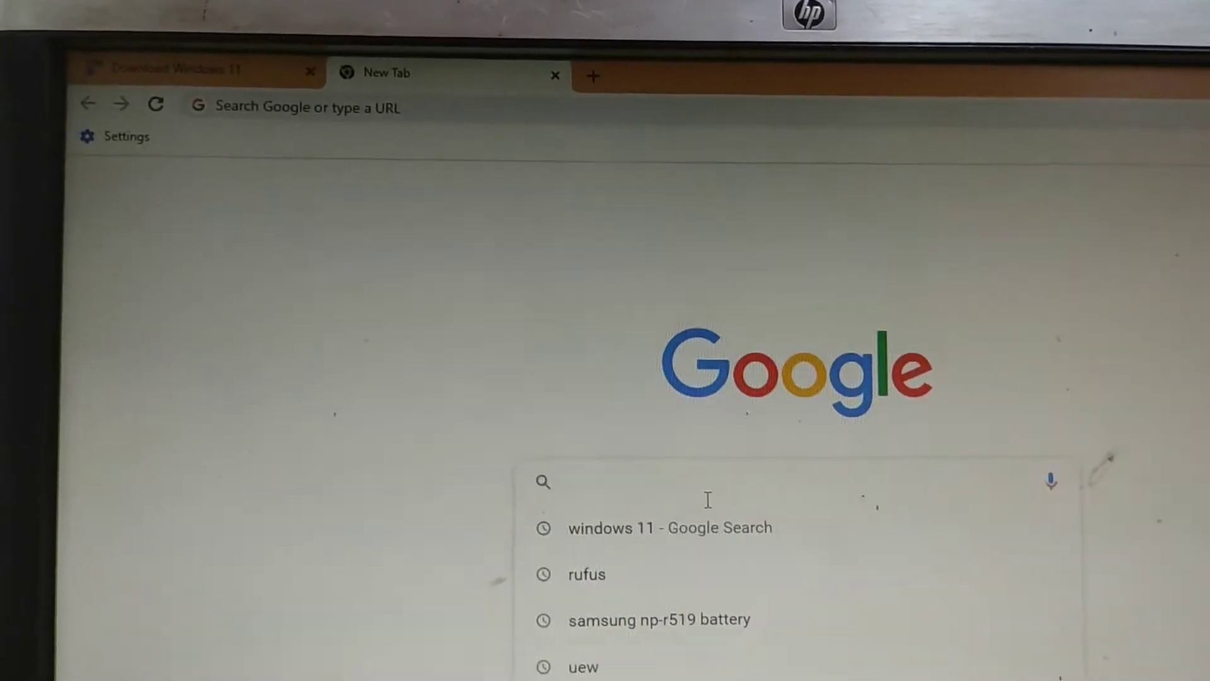
# Step: Search Google for 'rufus'
pyautogui.write('rufus')
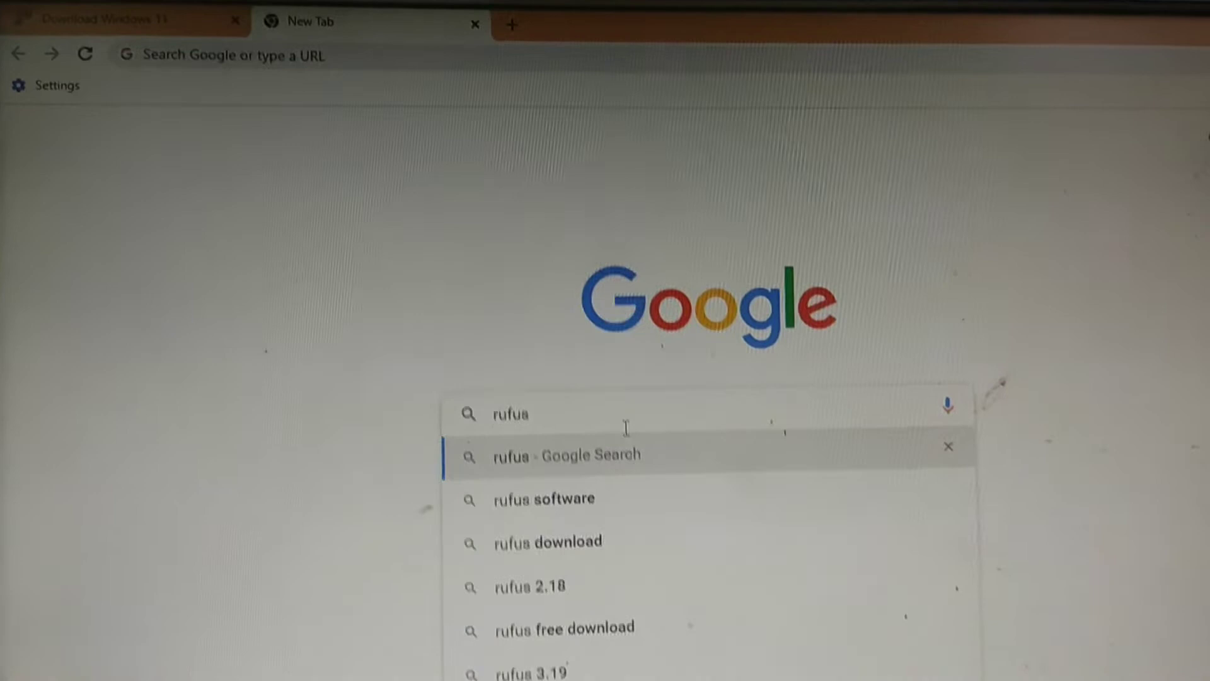
pyautogui.click(566, 455)
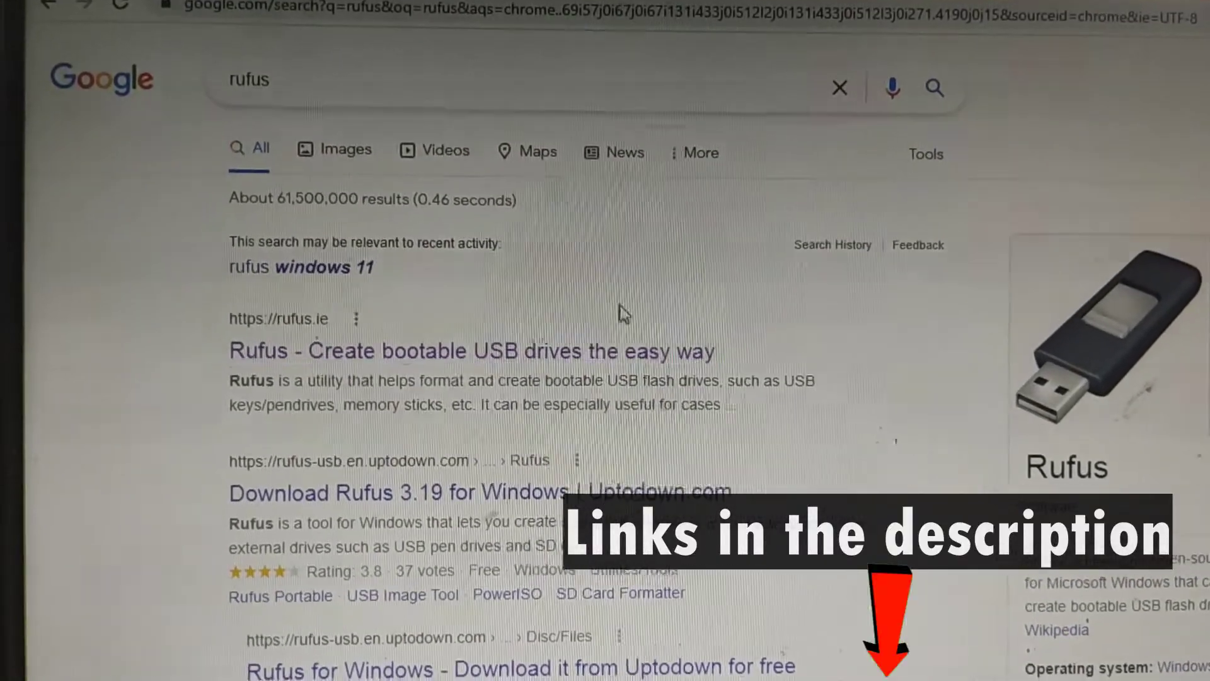
# Step: Download Rufus 3.19 from the official rufus.ie download list
pyautogui.click(470, 350)
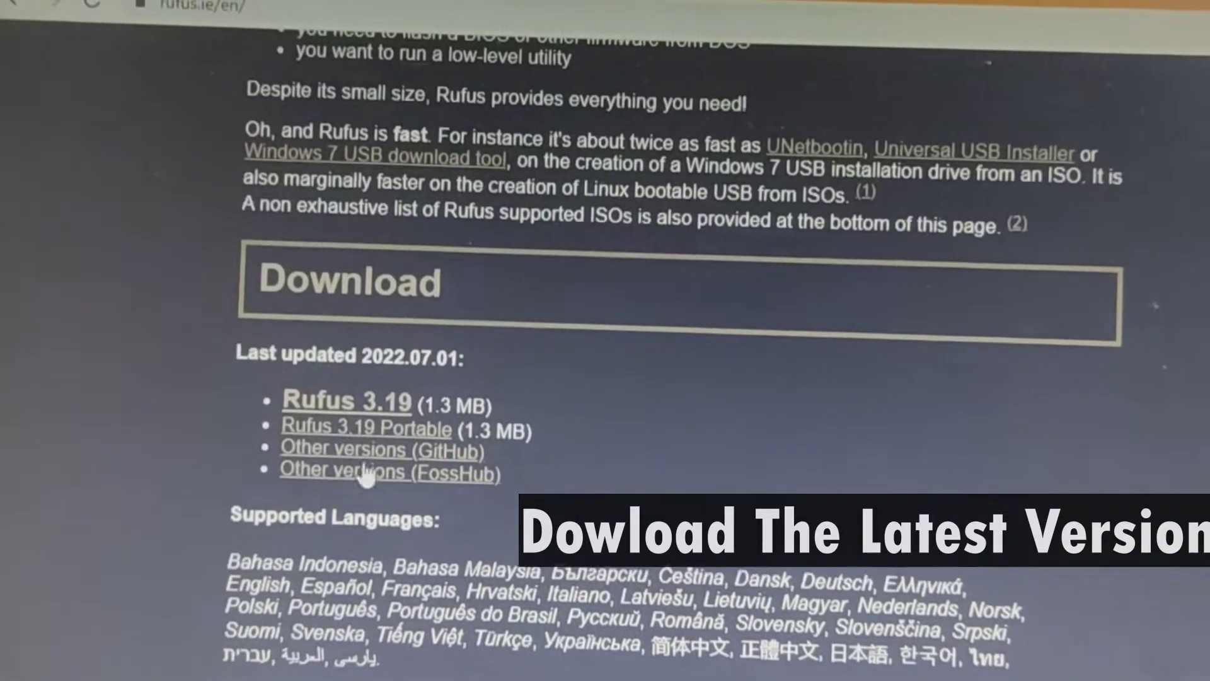
pyautogui.scroll(-3)
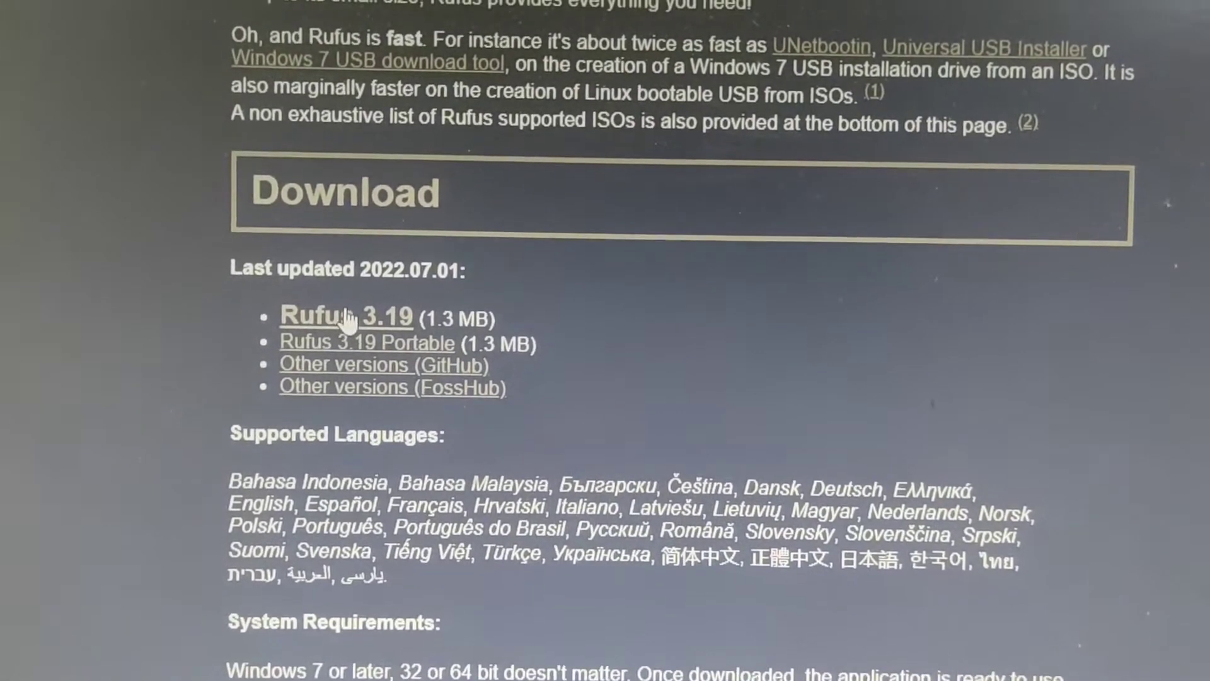
pyautogui.click(346, 316)
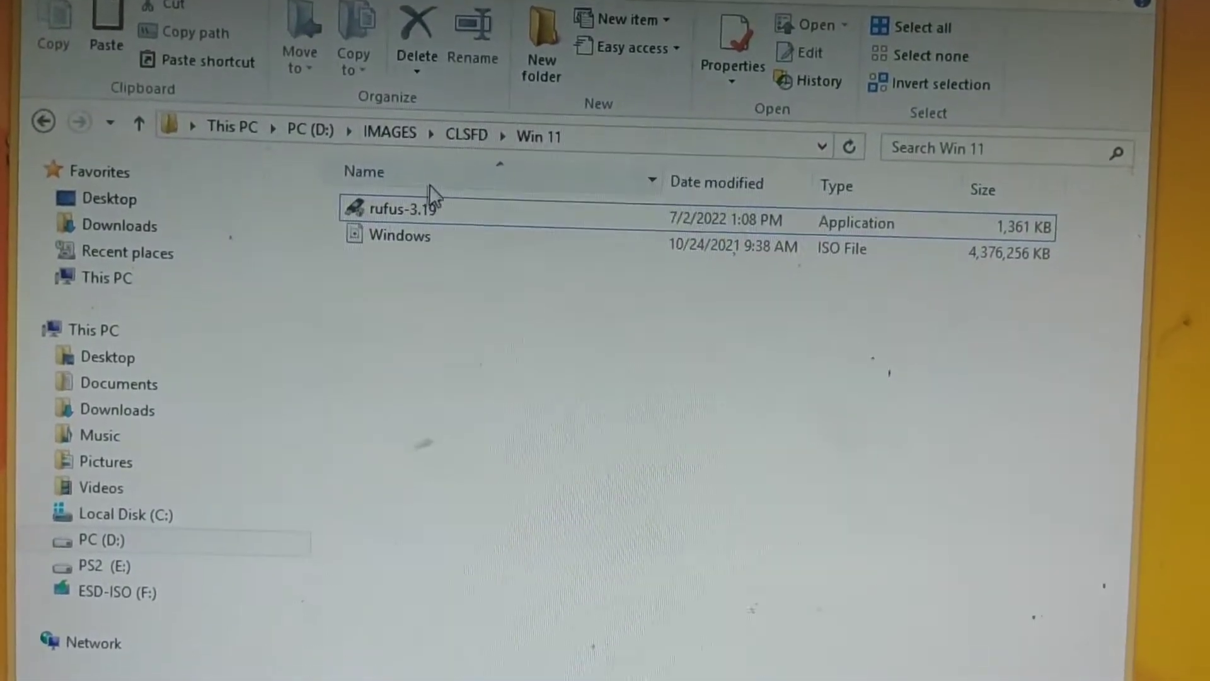
# Step: Run rufus-3.19 from the Win 11 folder, raising the permission prompt
pyautogui.click(389, 208)
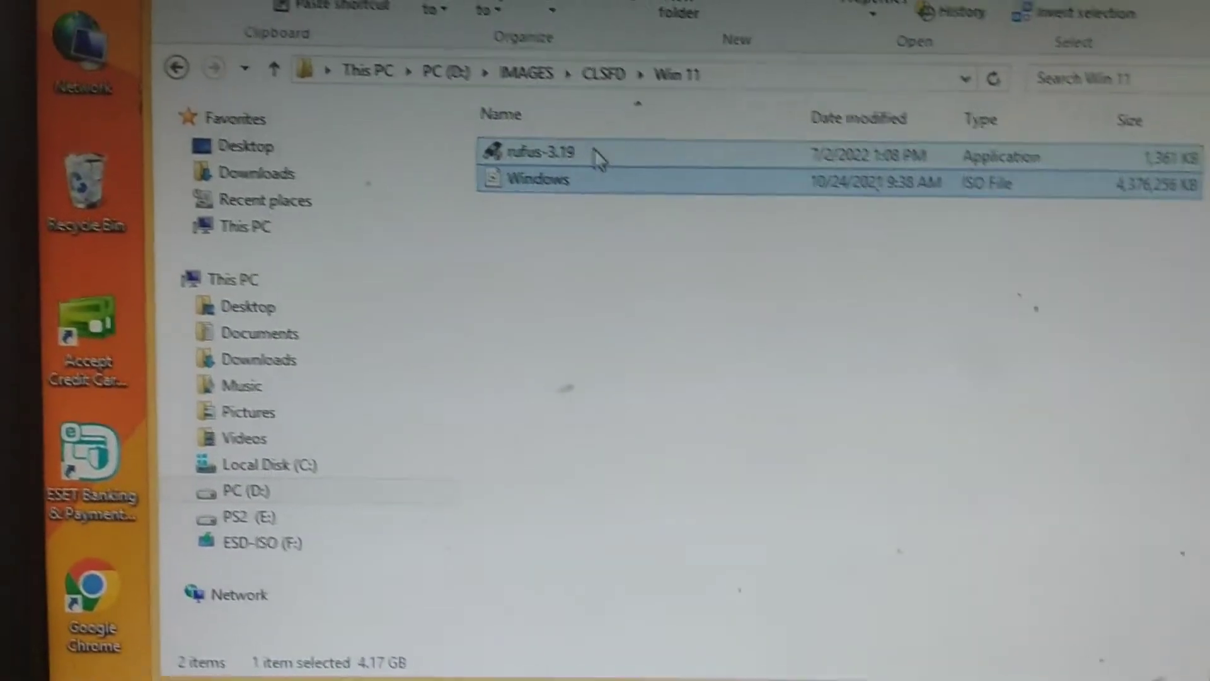
pyautogui.doubleClick(532, 152)
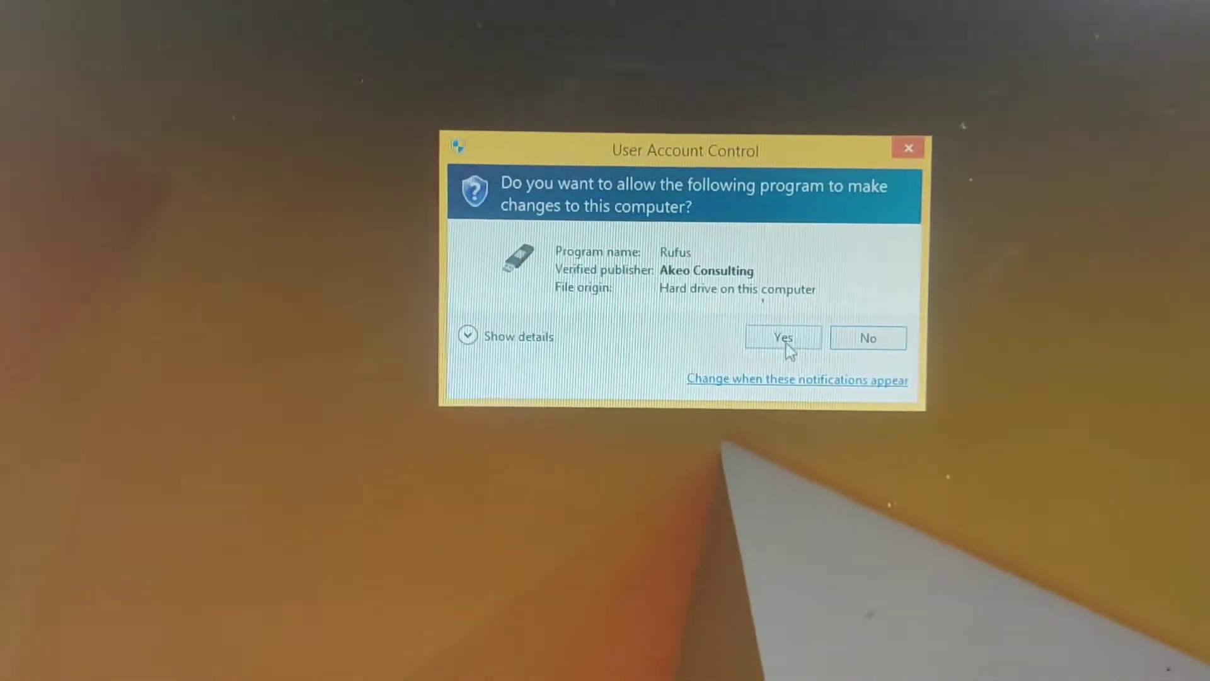
# Step: Approve the User Account Control prompt and start Rufus 3.19
pyautogui.click(782, 338)
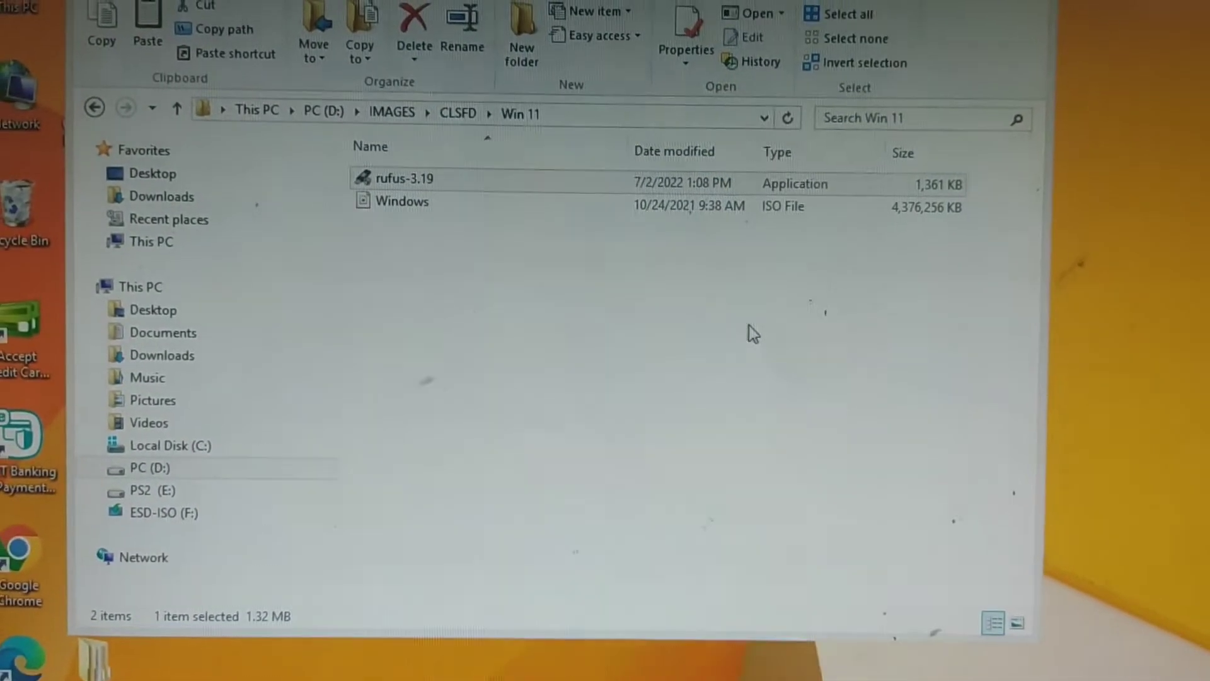
pyautogui.doubleClick(403, 177)
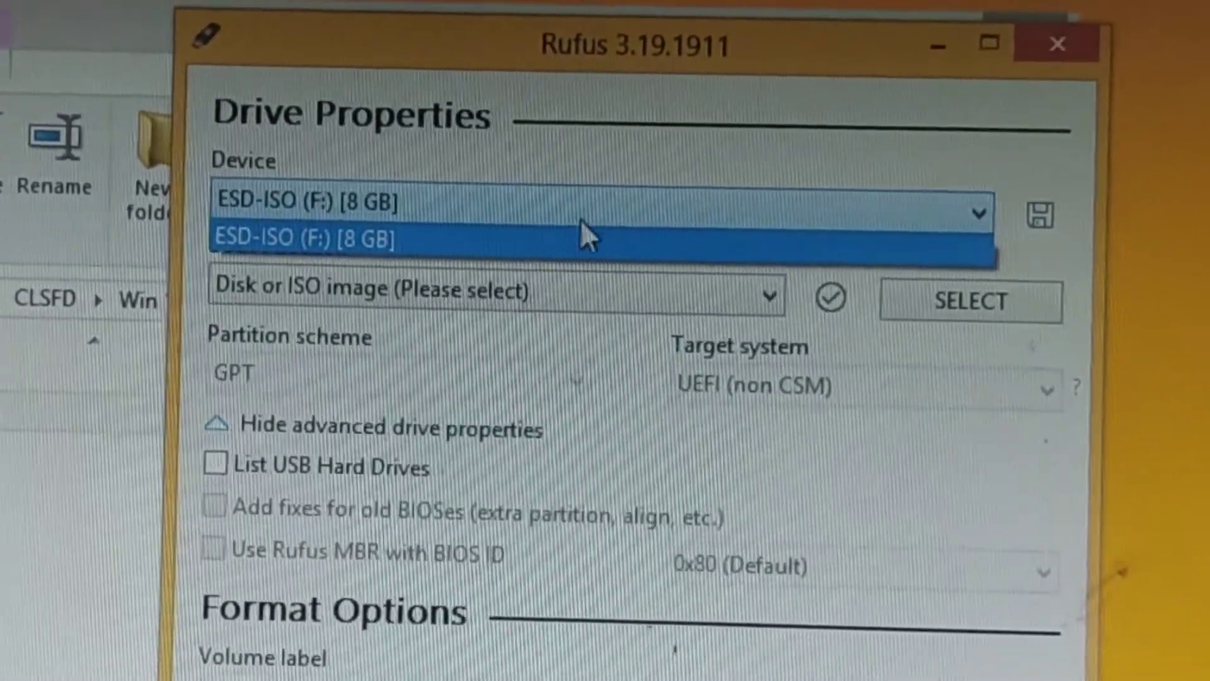
# Step: Select the ESD-ISO (F:) [8 GB] flash drive as the target device
pyautogui.click(603, 237)
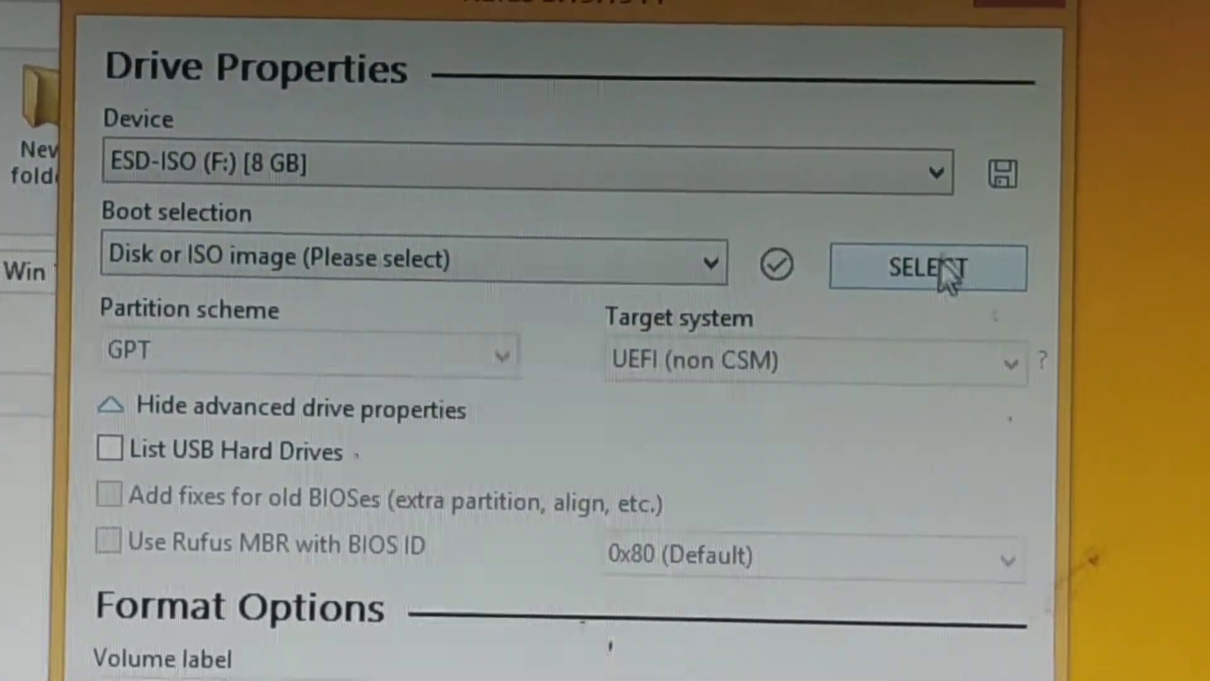
# Step: Load Windows.iso from the CLSFD\Win 11 folder as the Rufus boot selection
pyautogui.click(925, 267)
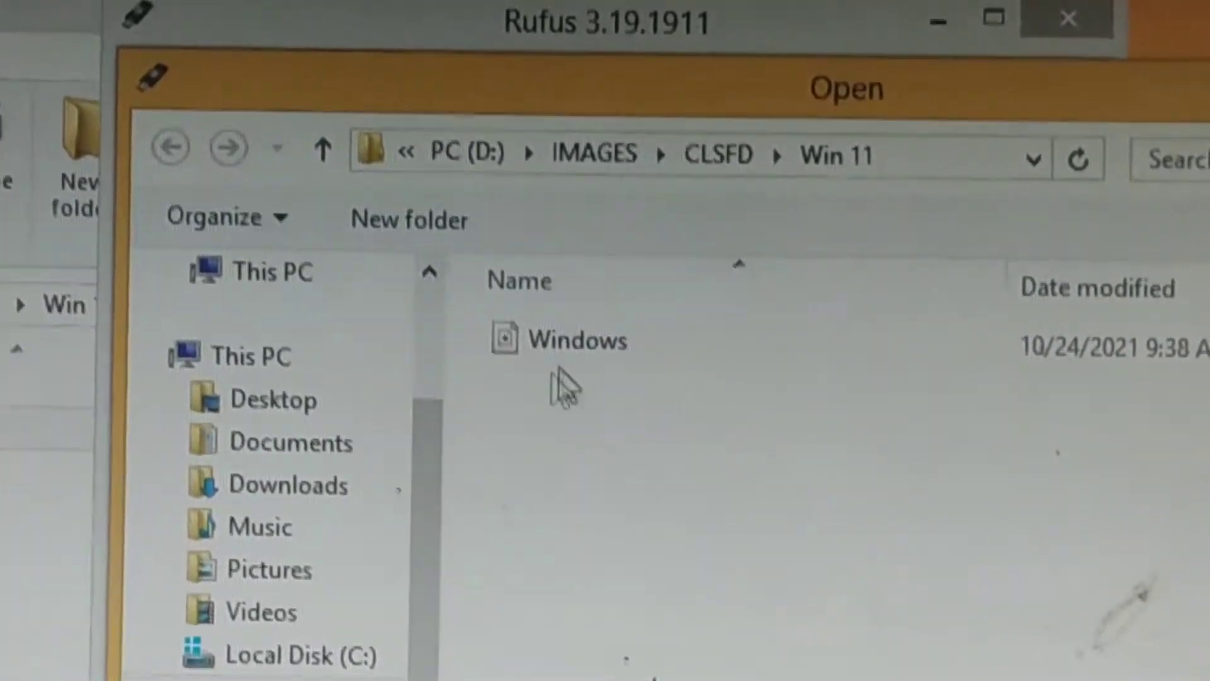
pyautogui.click(590, 340)
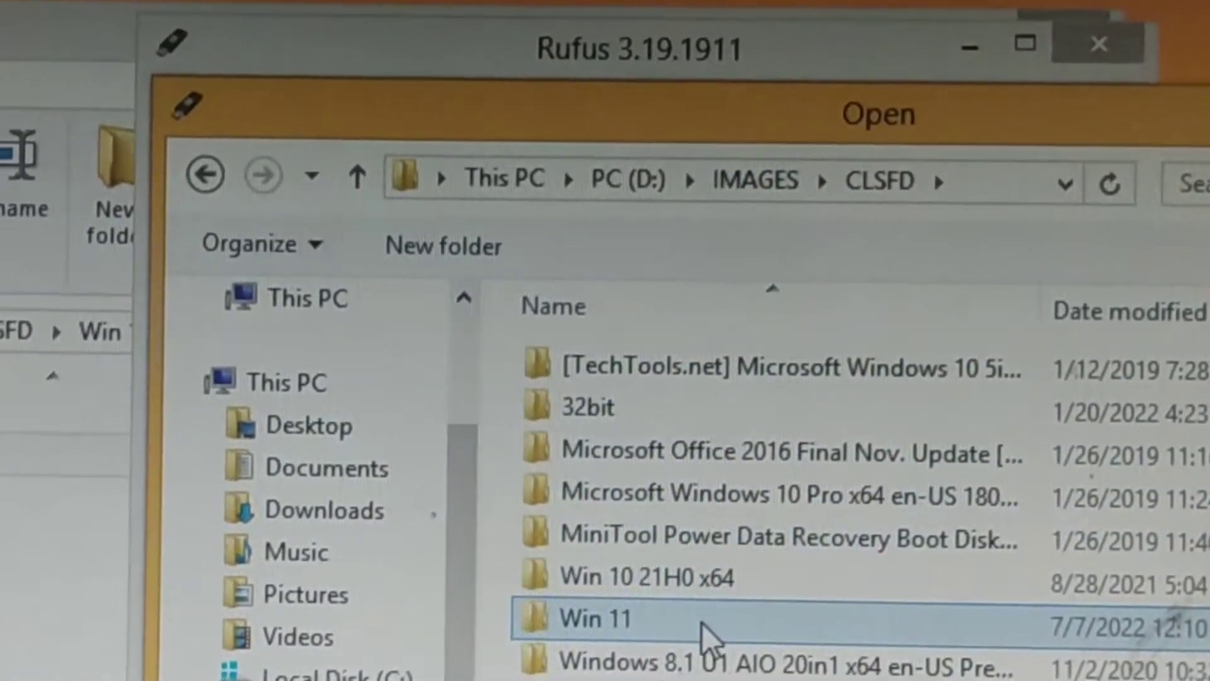
pyautogui.click(324, 509)
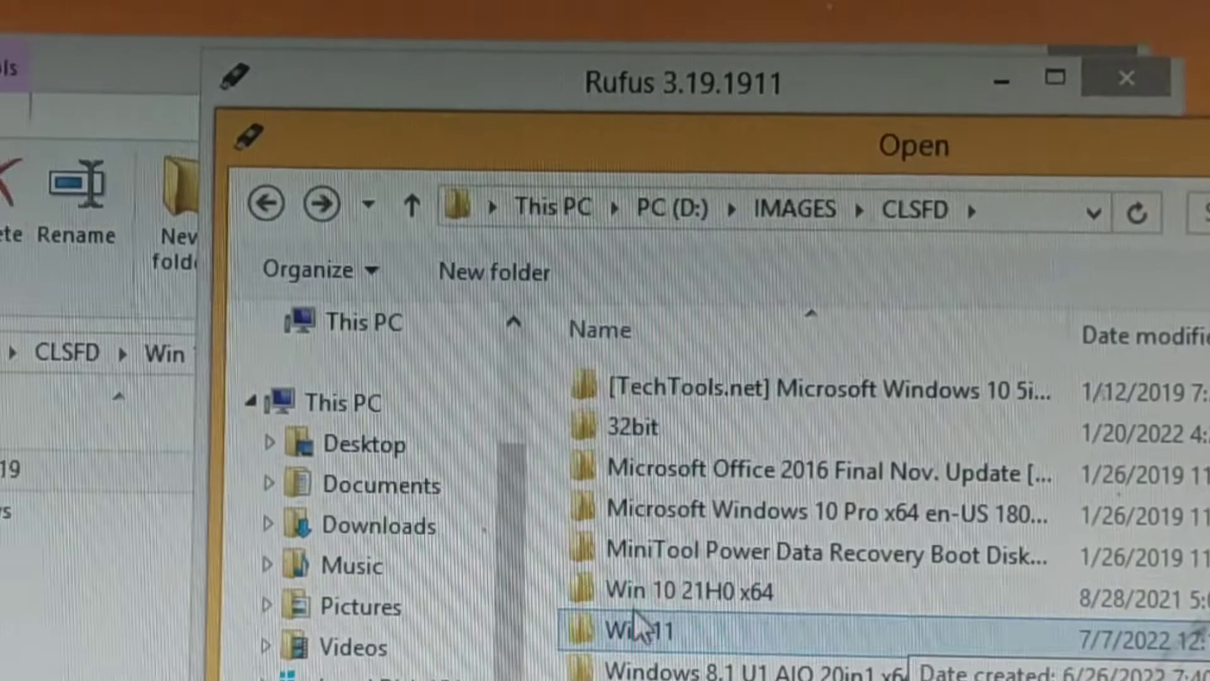
pyautogui.doubleClick(637, 629)
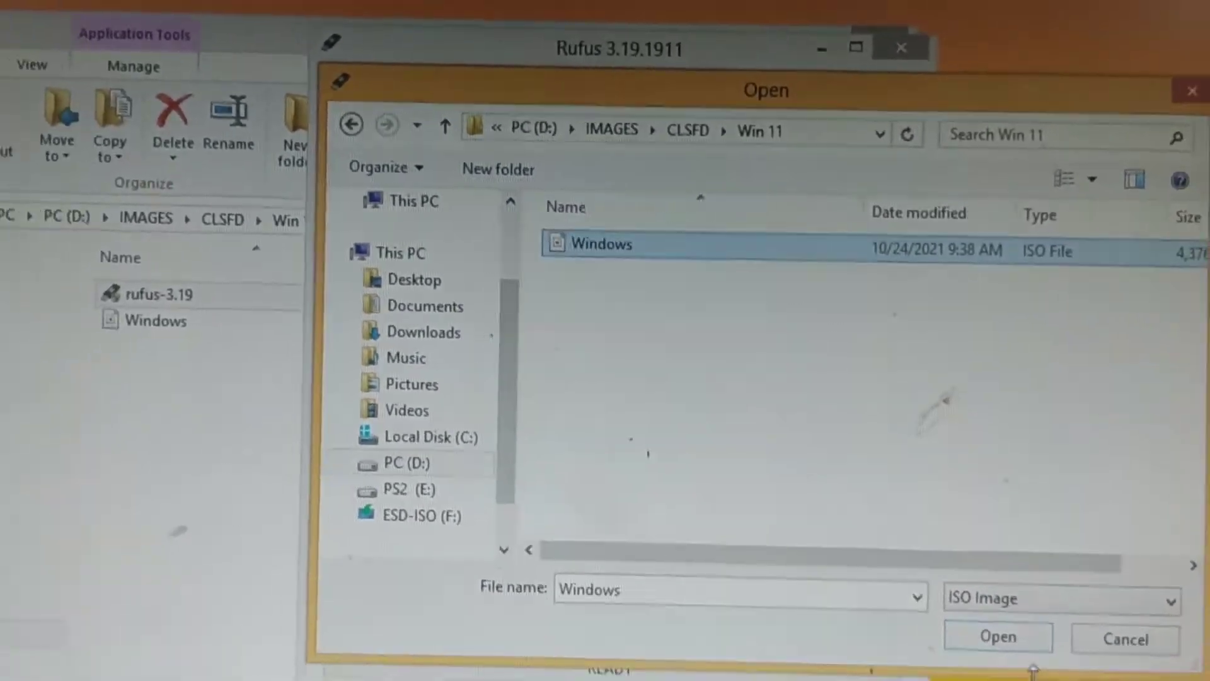
pyautogui.click(996, 637)
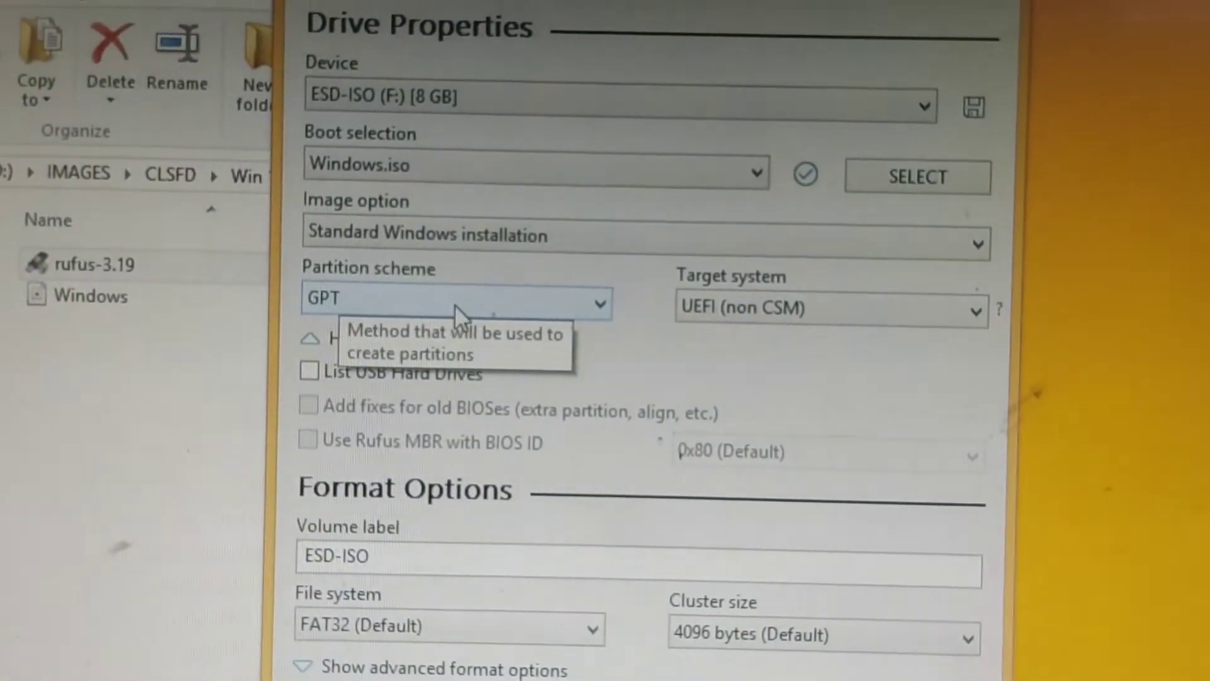
# Step: Confirm GPT as the partition scheme for the UEFI (non CSM) target
pyautogui.click(470, 332)
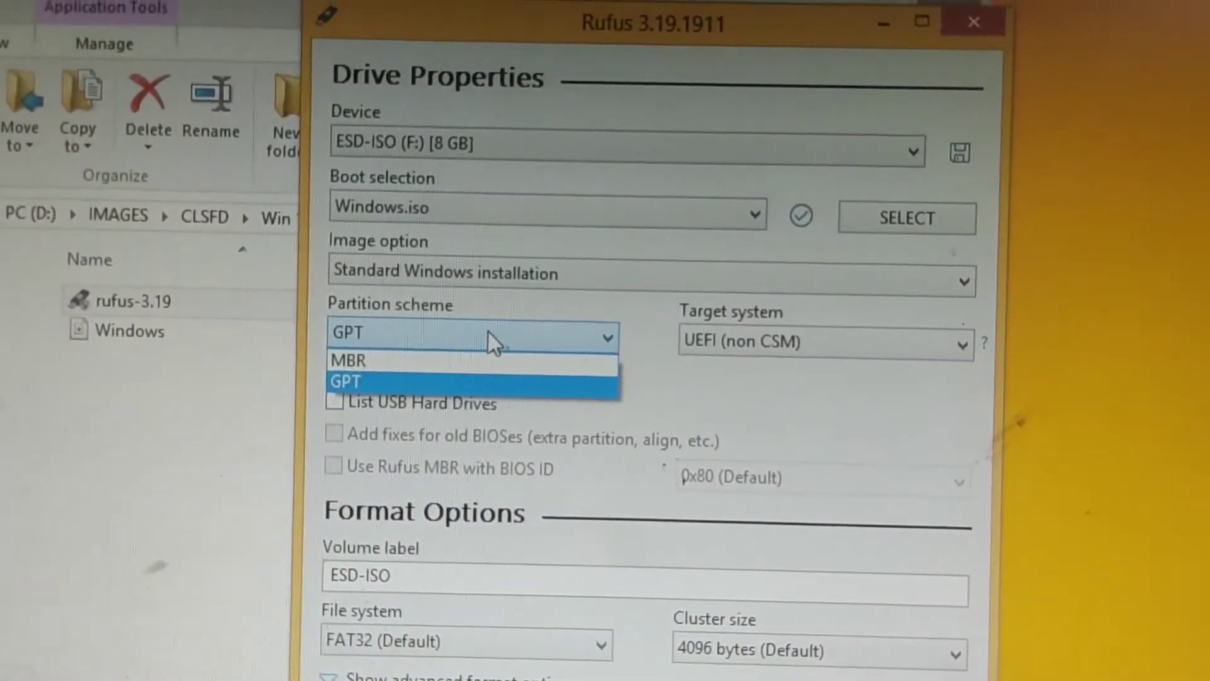
pyautogui.click(345, 381)
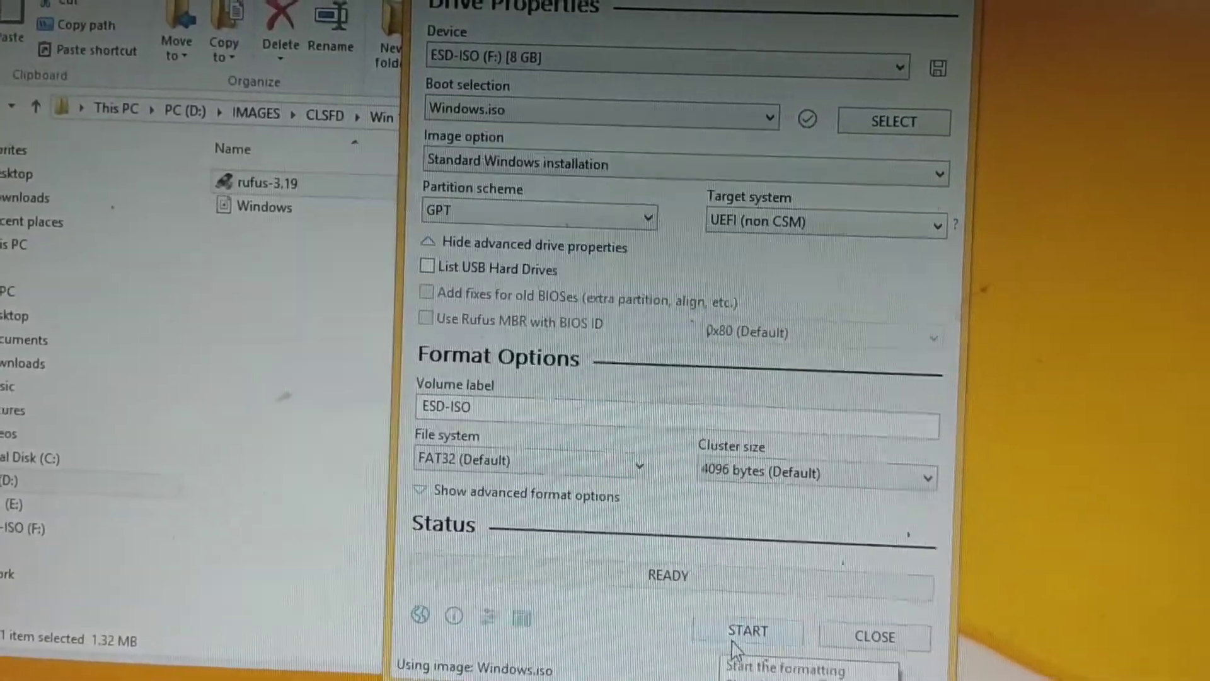
# Step: Start writing the drive with the Secure Boot and TPM 2.0 requirement removal accepted
pyautogui.click(744, 636)
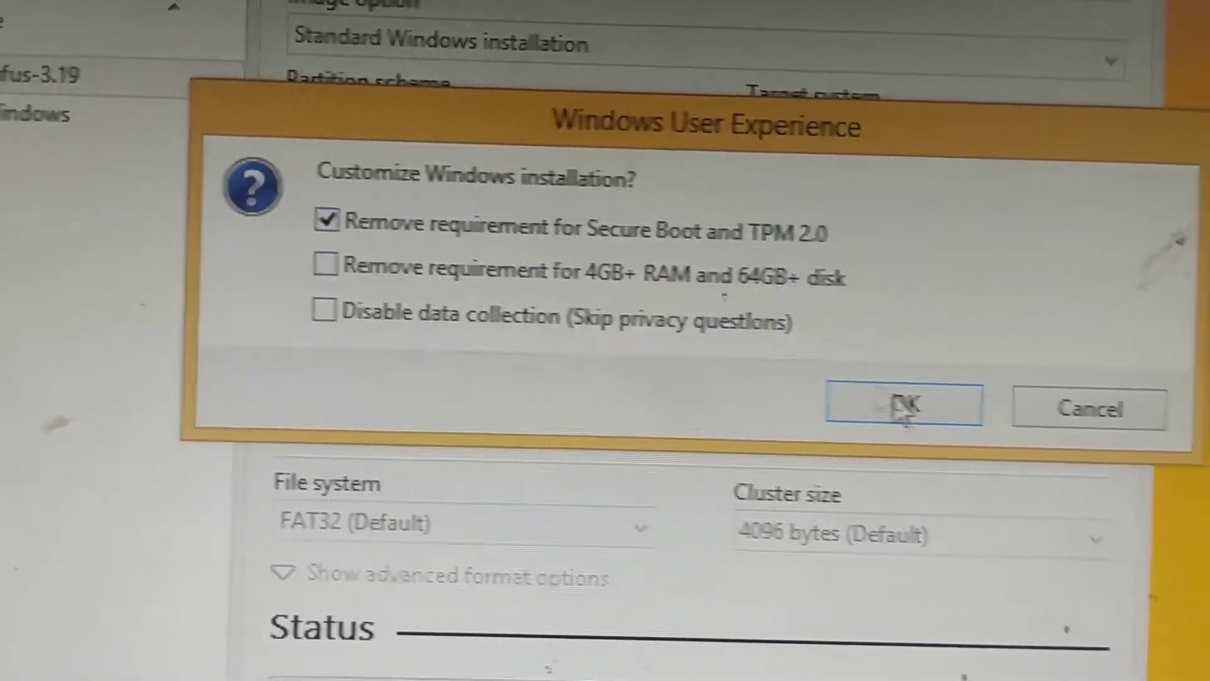
pyautogui.click(903, 405)
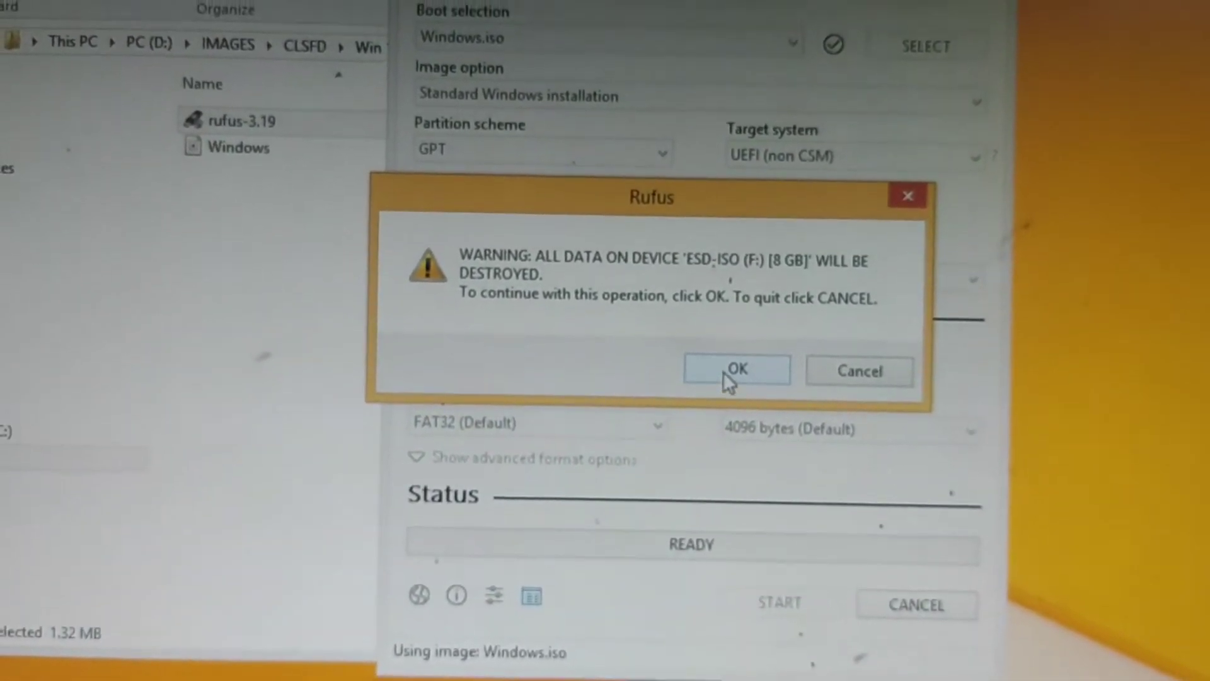
pyautogui.click(735, 369)
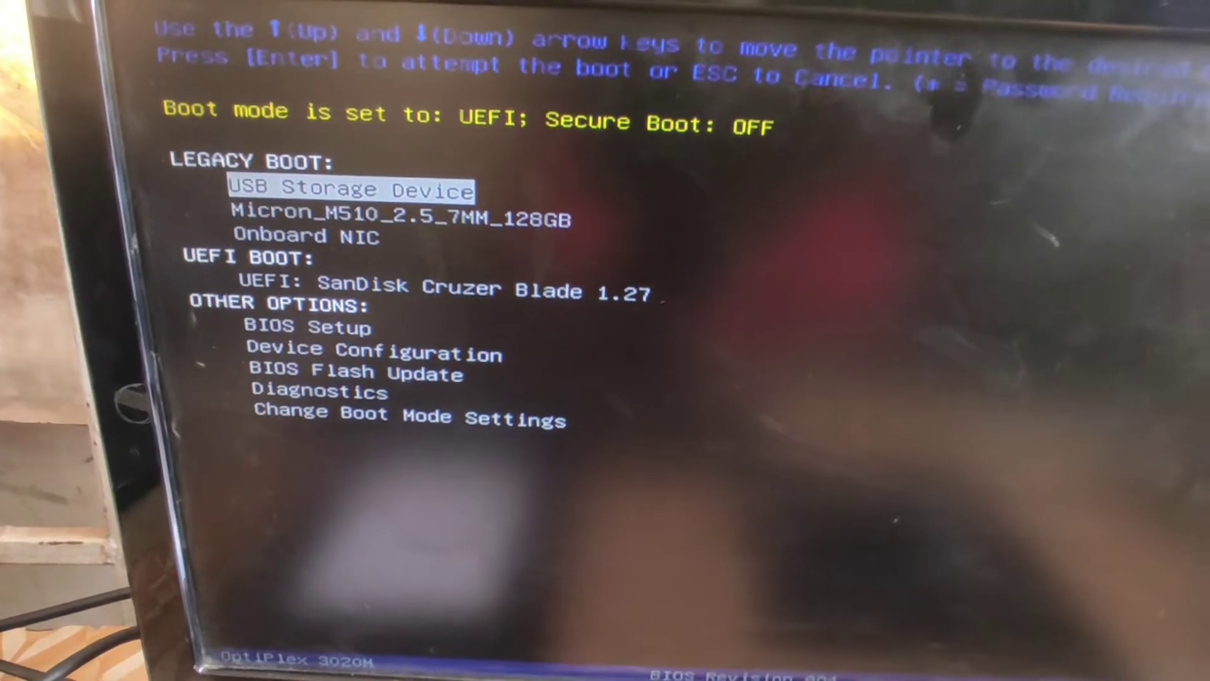
# Step: Select the SanDisk USB device in the Dell boot menu to launch Windows Setup
pyautogui.press('Down')
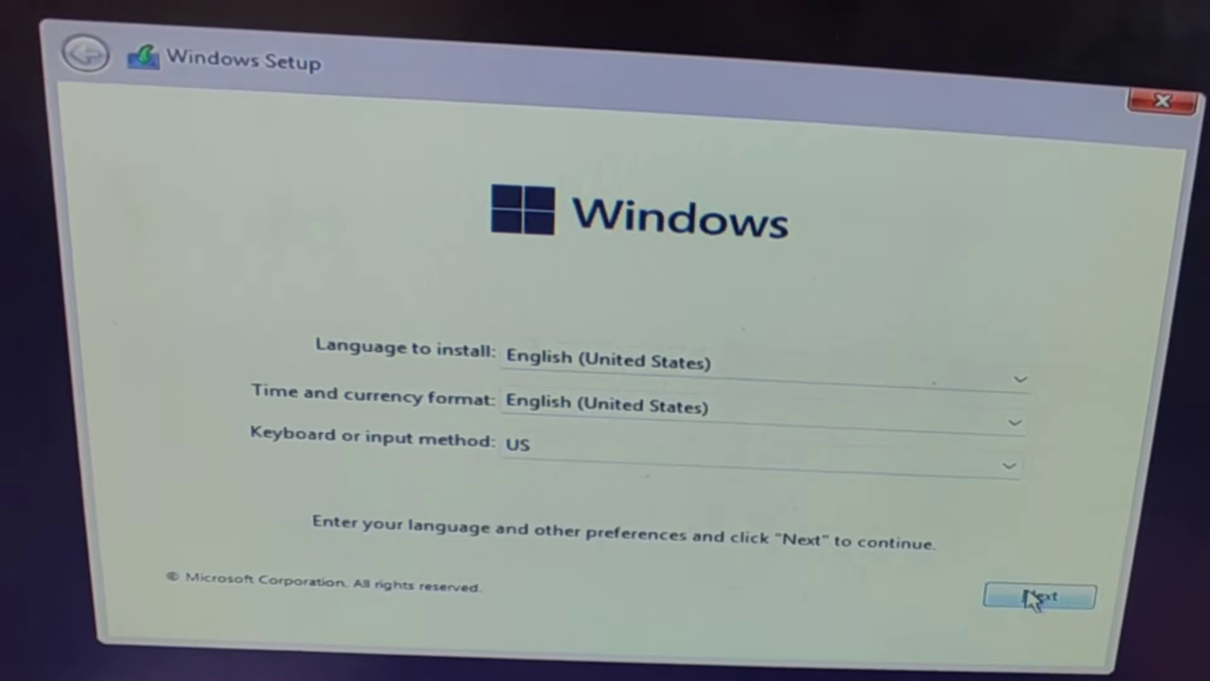
# Step: Keep English (United States) settings, skip the product key and choose Windows 11 Pro
pyautogui.click(1038, 595)
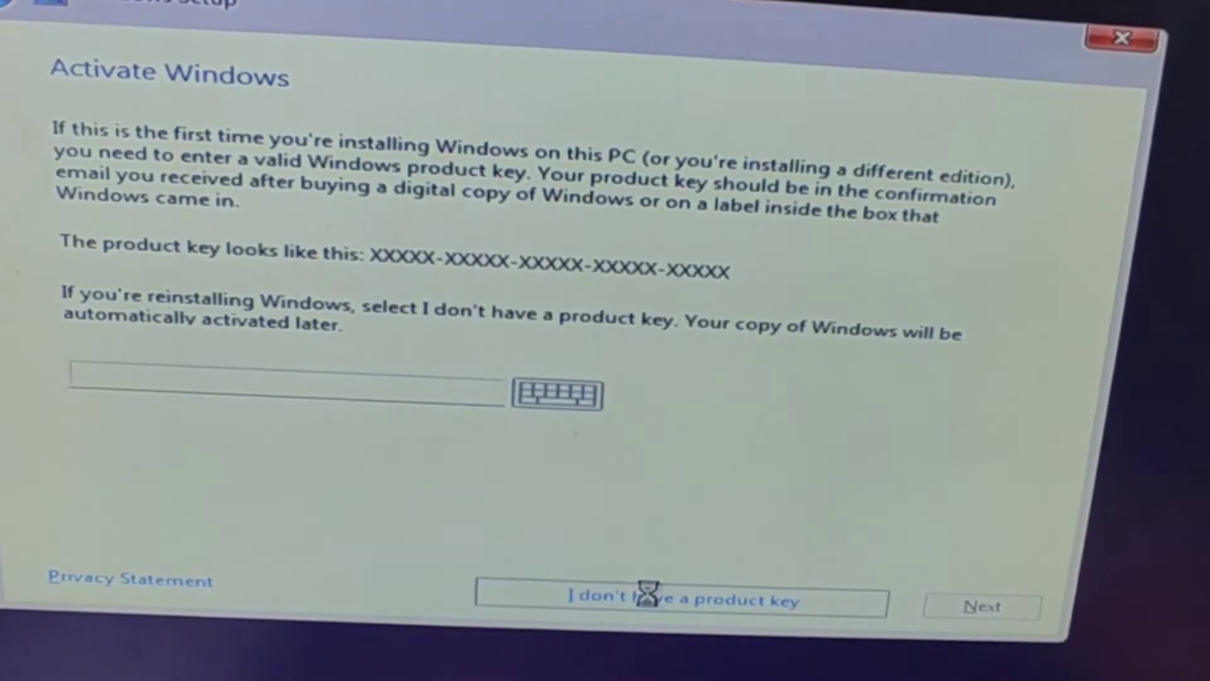
pyautogui.click(679, 602)
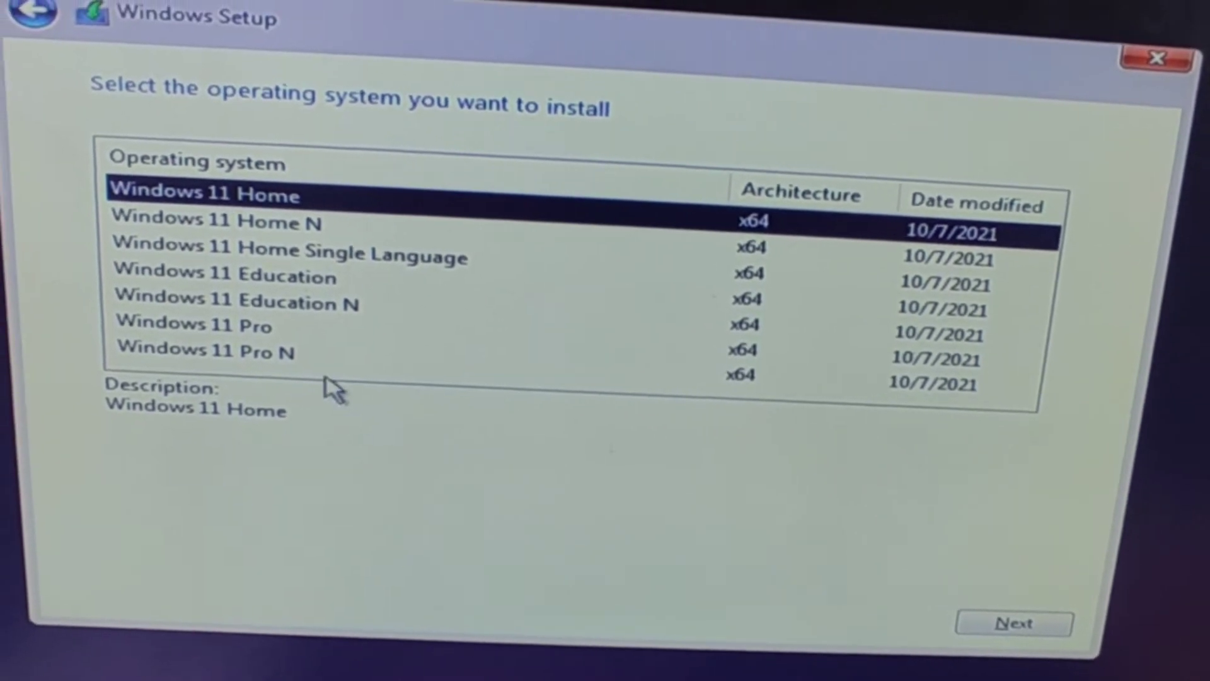
pyautogui.click(208, 338)
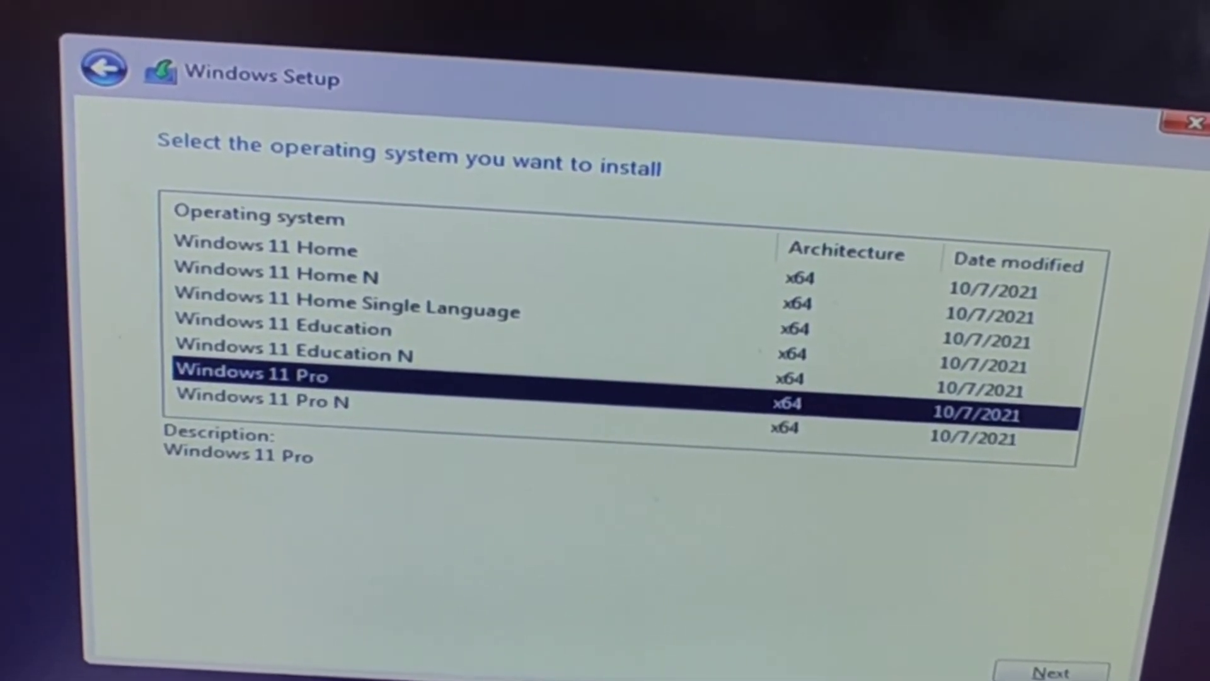
pyautogui.click(1050, 669)
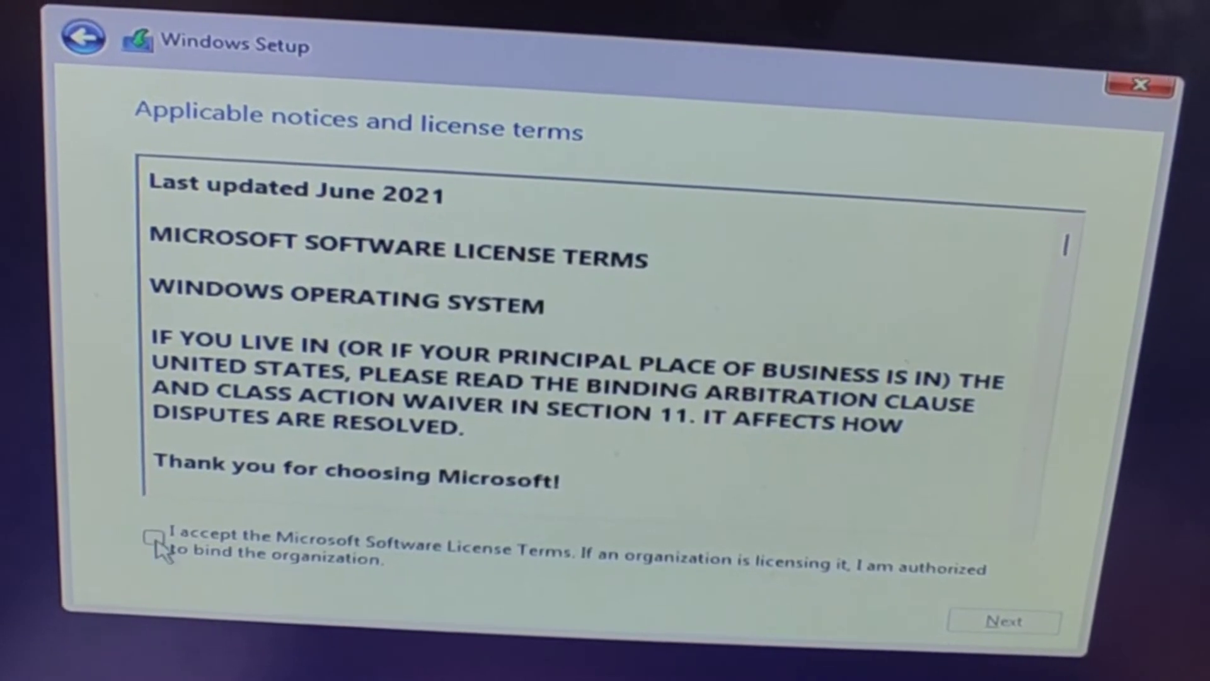
# Step: Accept the Microsoft Software License Terms and reach the drive-selection screen
pyautogui.click(159, 538)
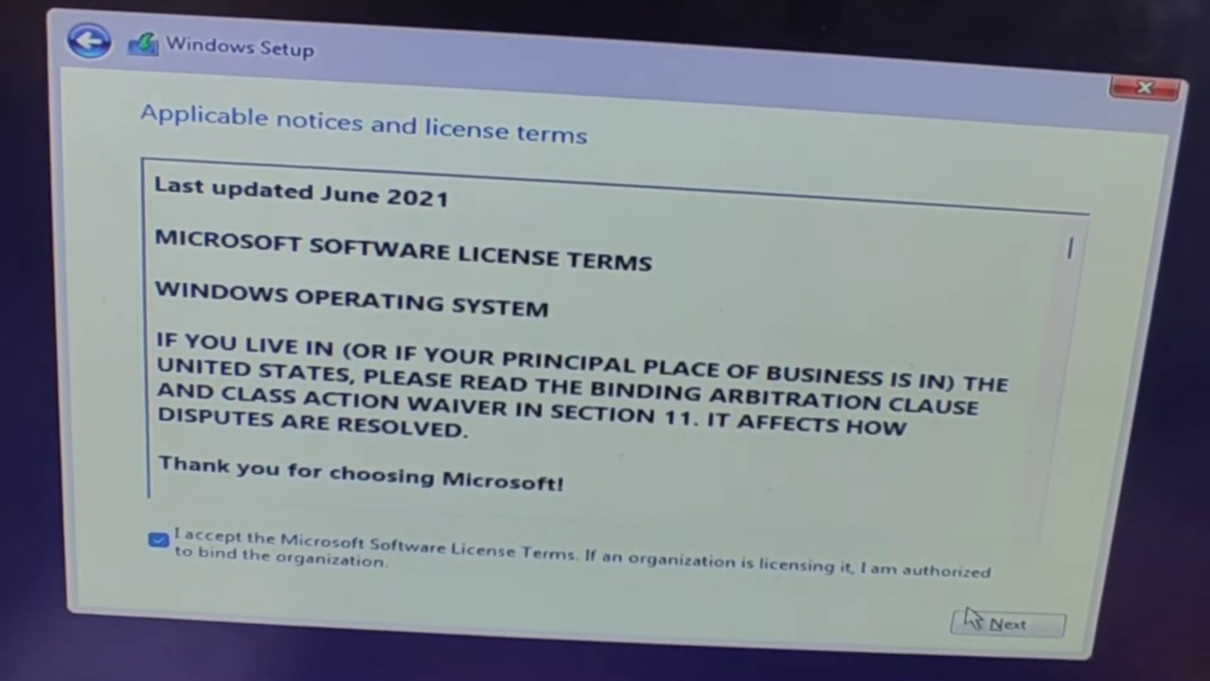
pyautogui.click(1008, 624)
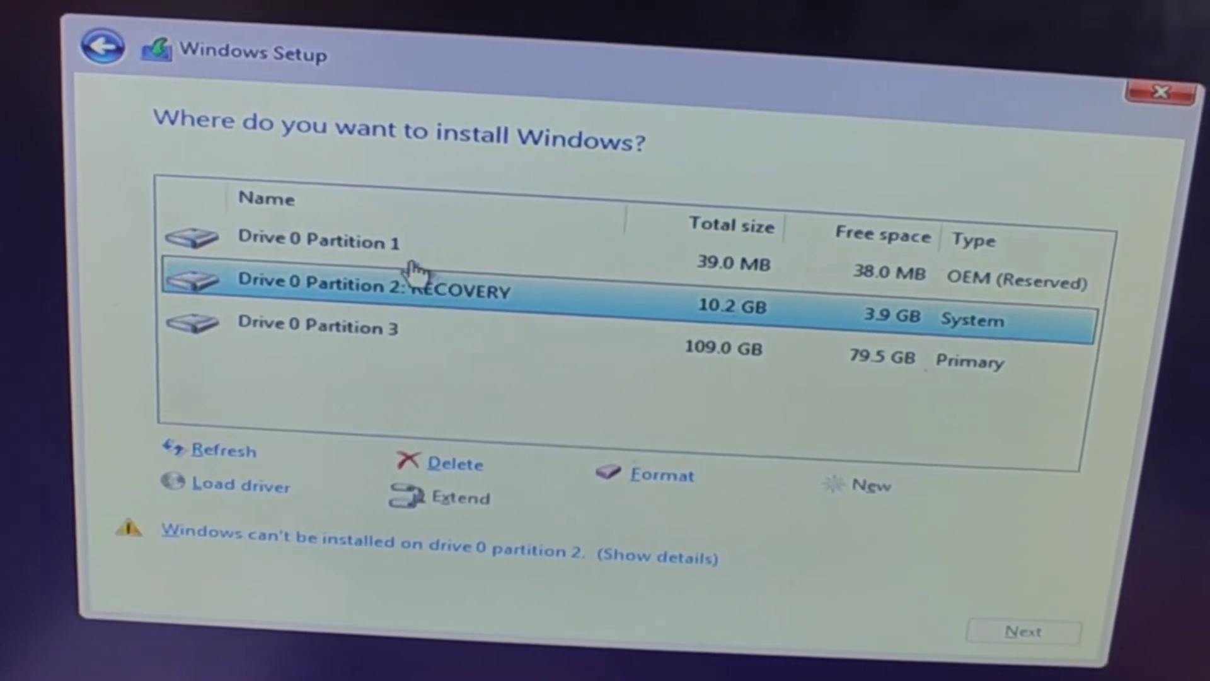
# Step: Delete the RECOVERY and 109 GB partitions, leaving 119.2 GB of unallocated space on Drive 0
pyautogui.click(317, 332)
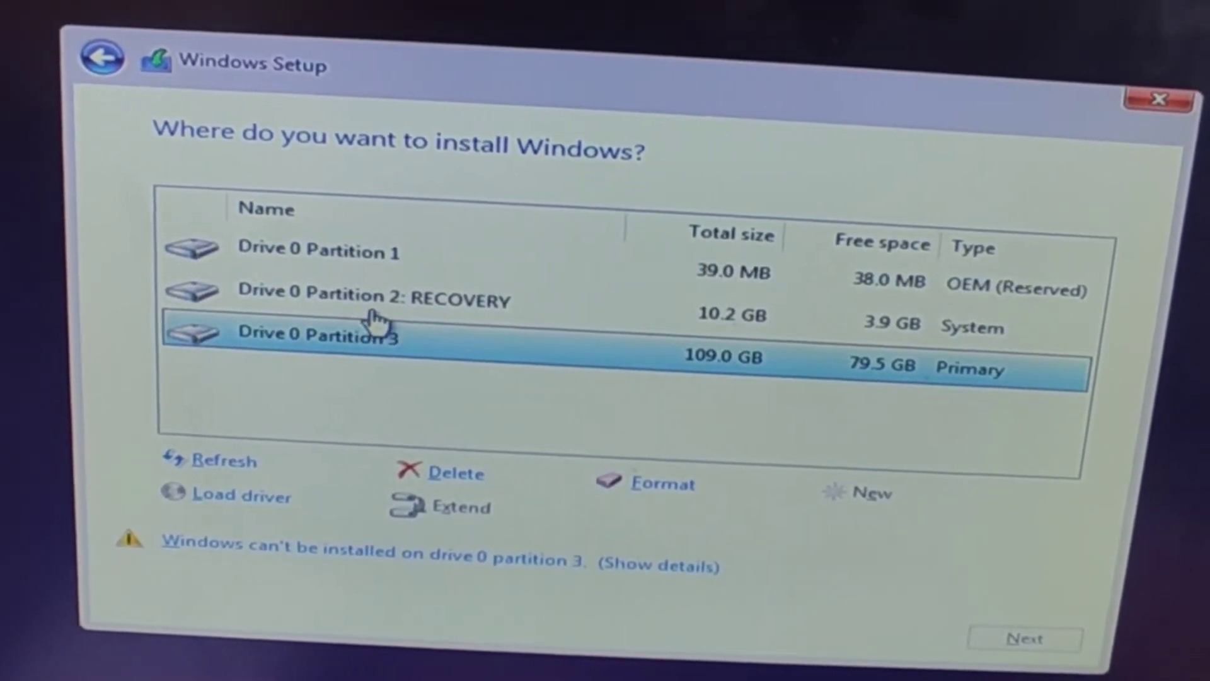
pyautogui.click(348, 300)
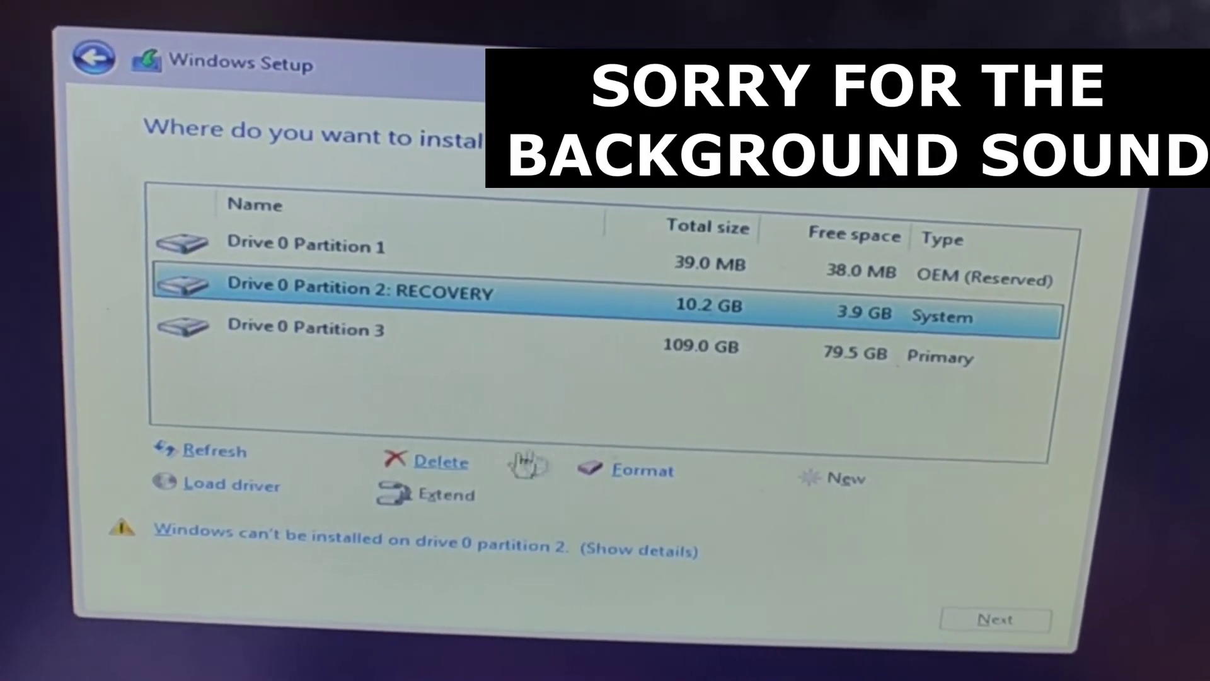
pyautogui.click(440, 463)
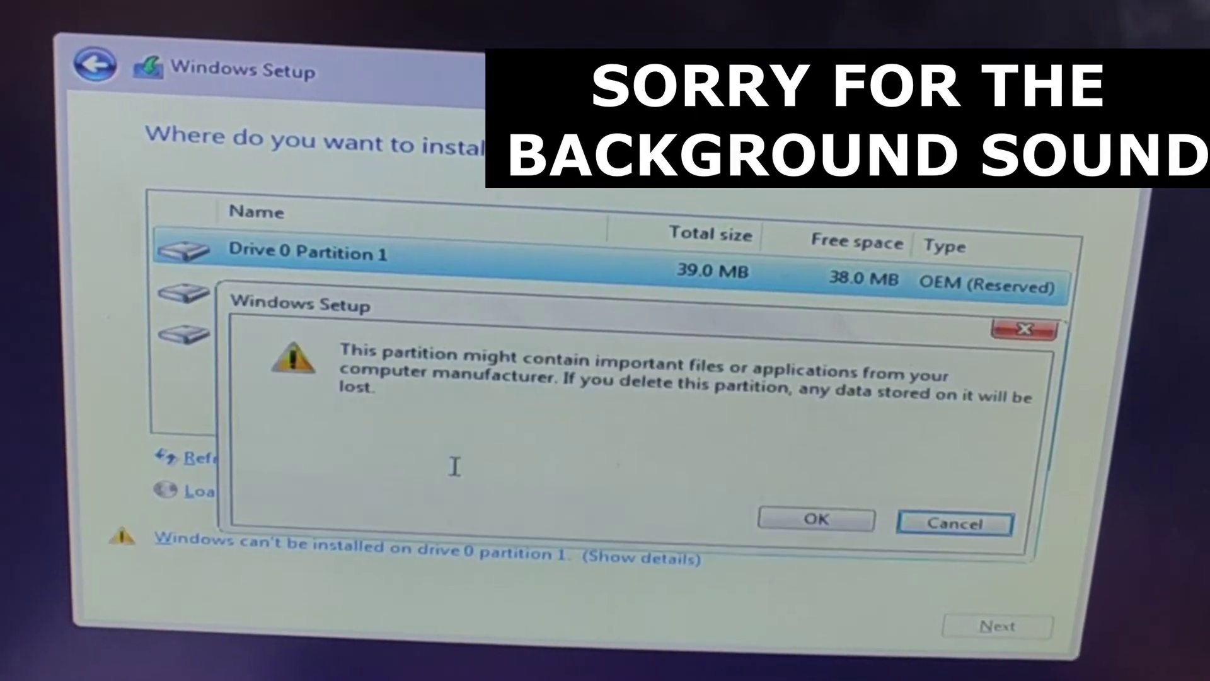
pyautogui.click(816, 518)
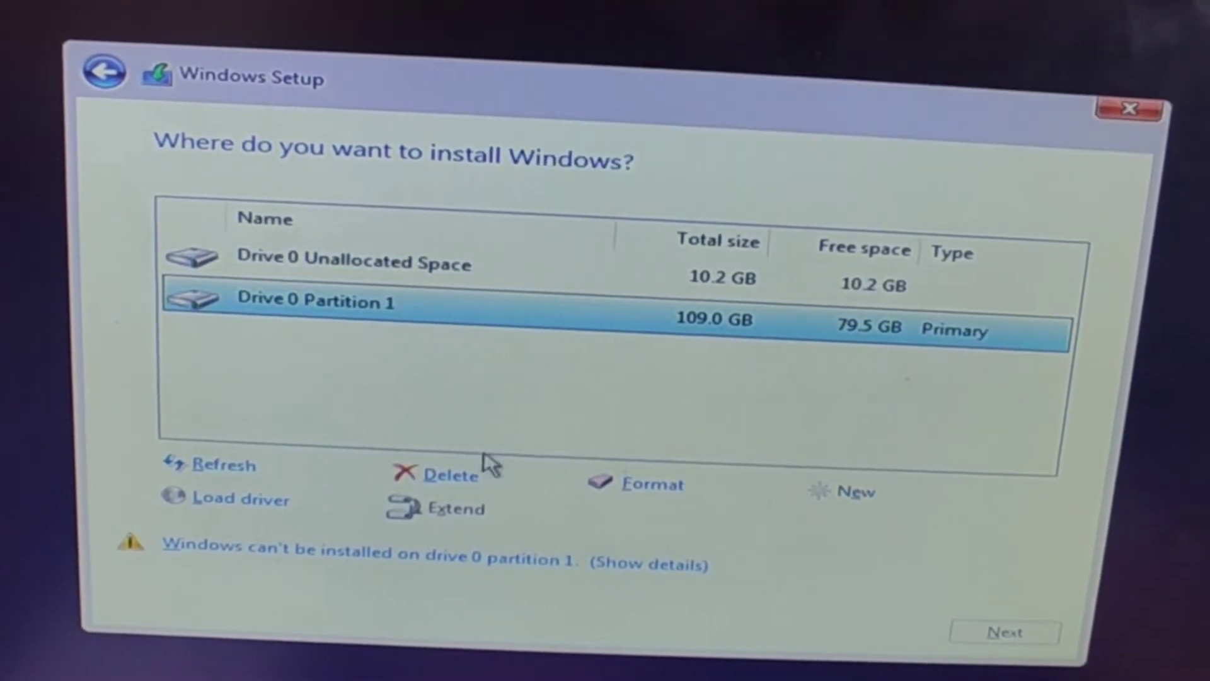
pyautogui.click(453, 474)
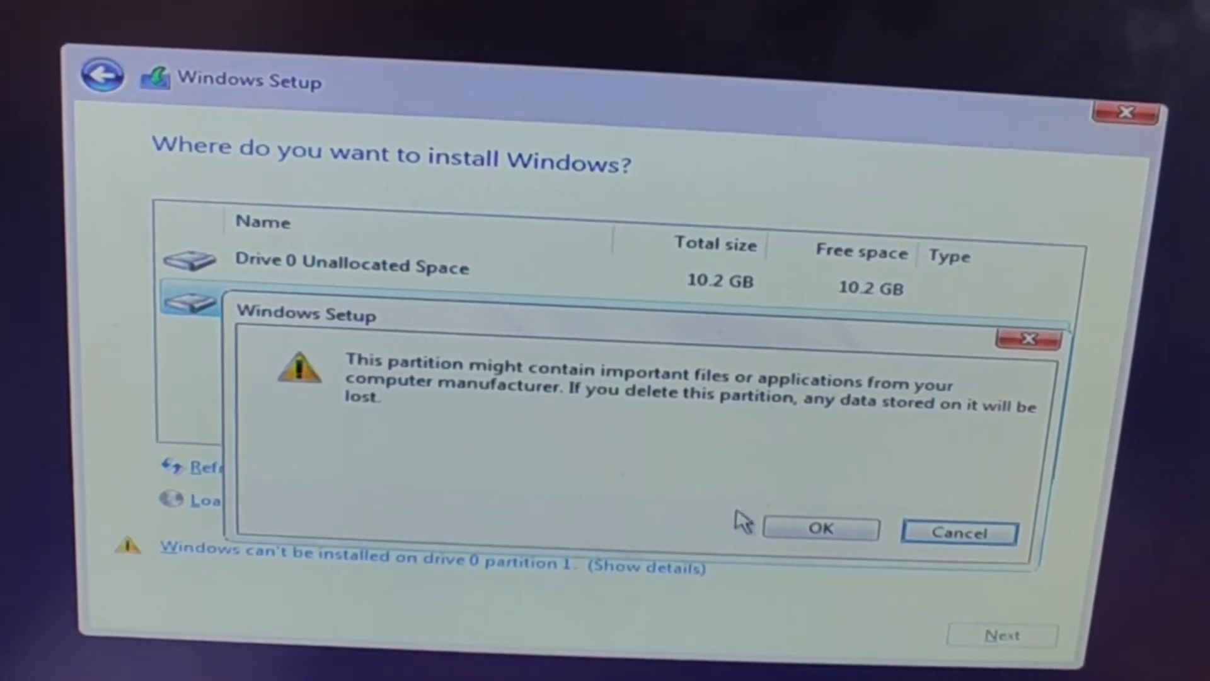
pyautogui.click(821, 531)
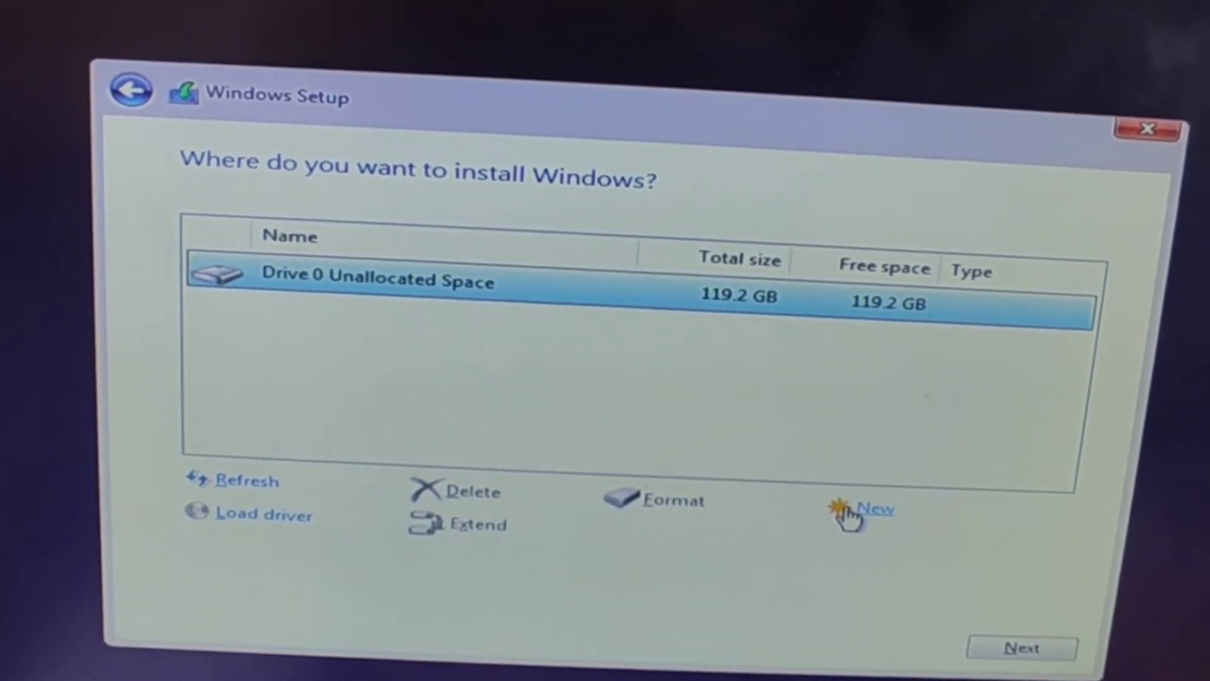
# Step: Create a 122103 MB partition with system partitions added and install onto Drive 0 Partition 3
pyautogui.click(872, 508)
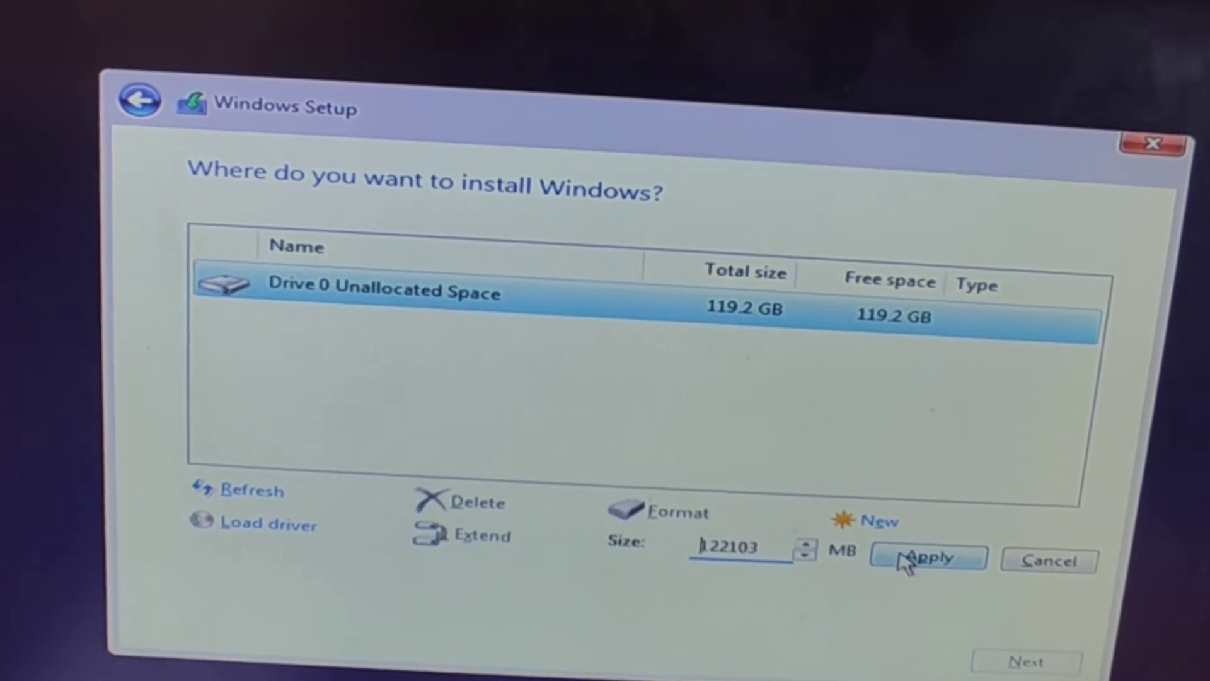
pyautogui.click(927, 557)
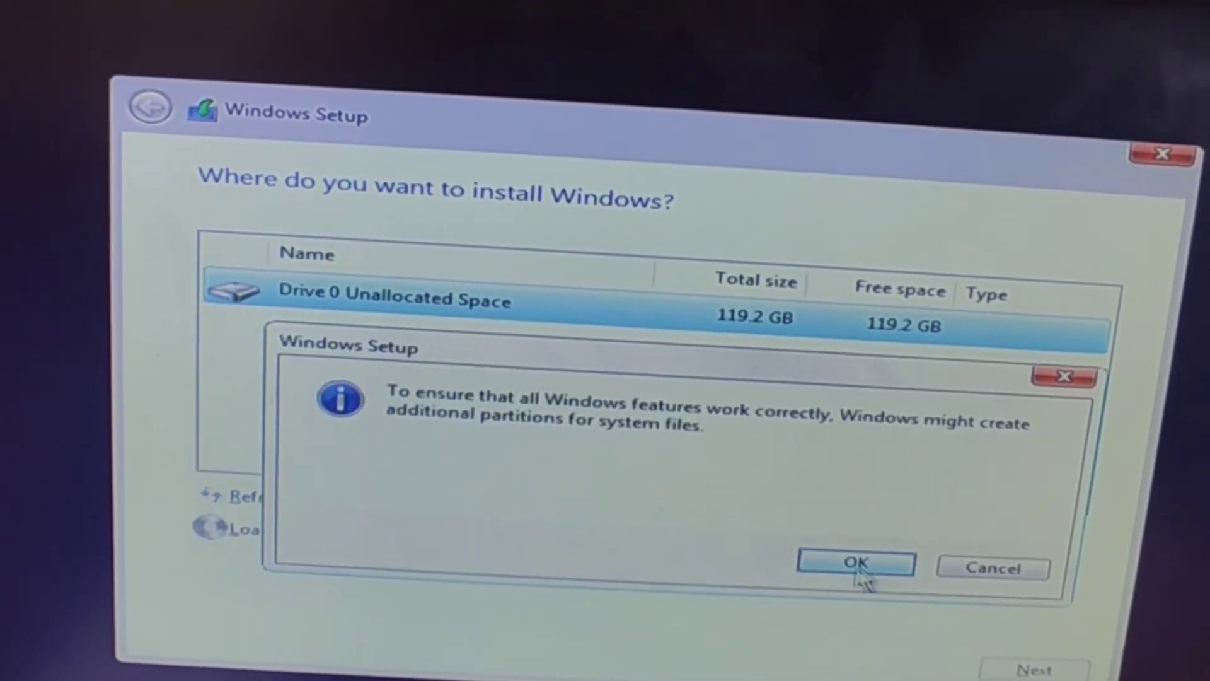
pyautogui.click(854, 563)
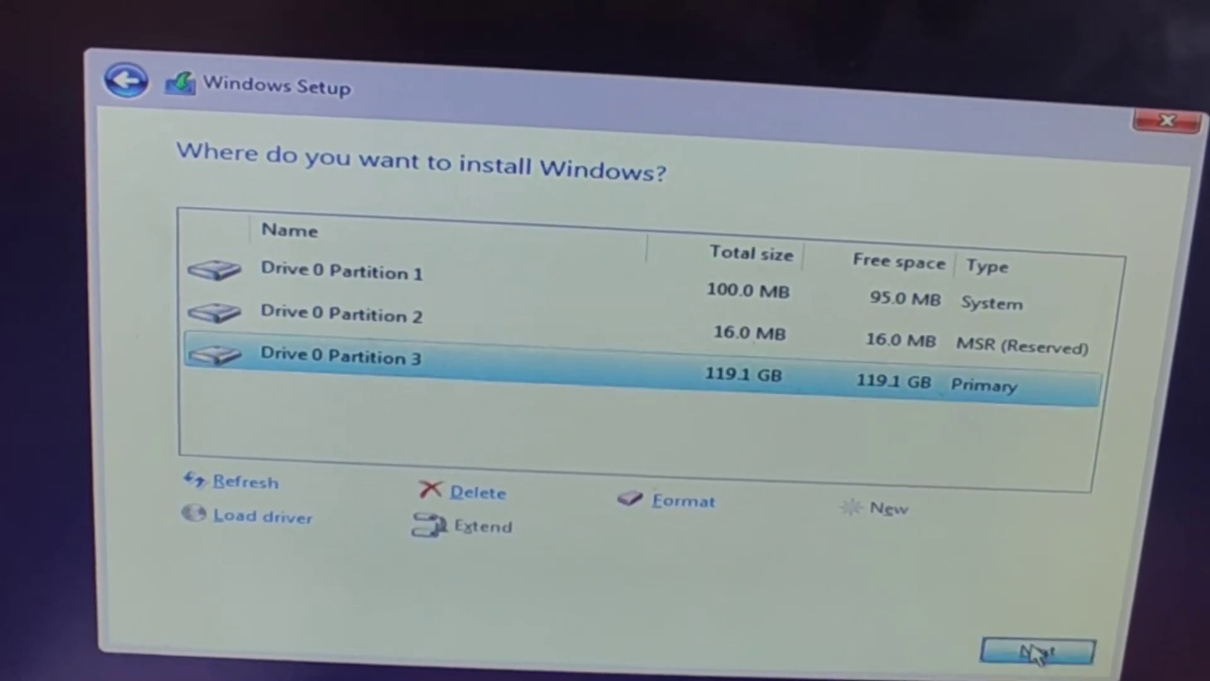
pyautogui.click(1036, 651)
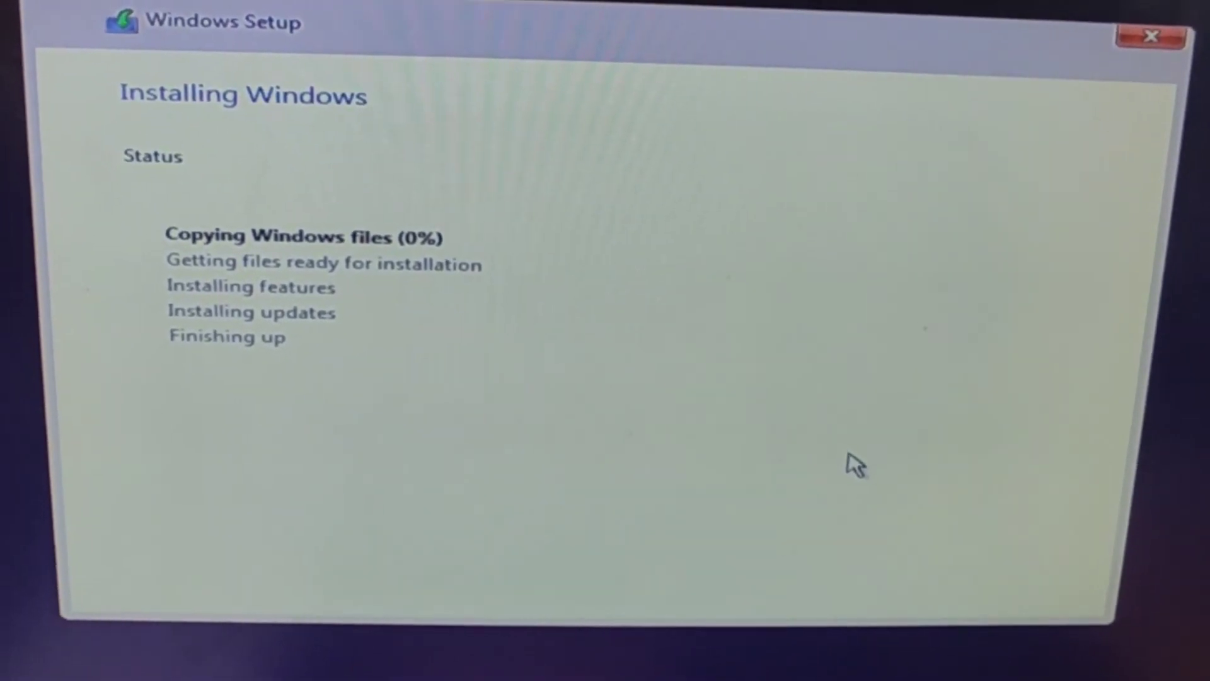